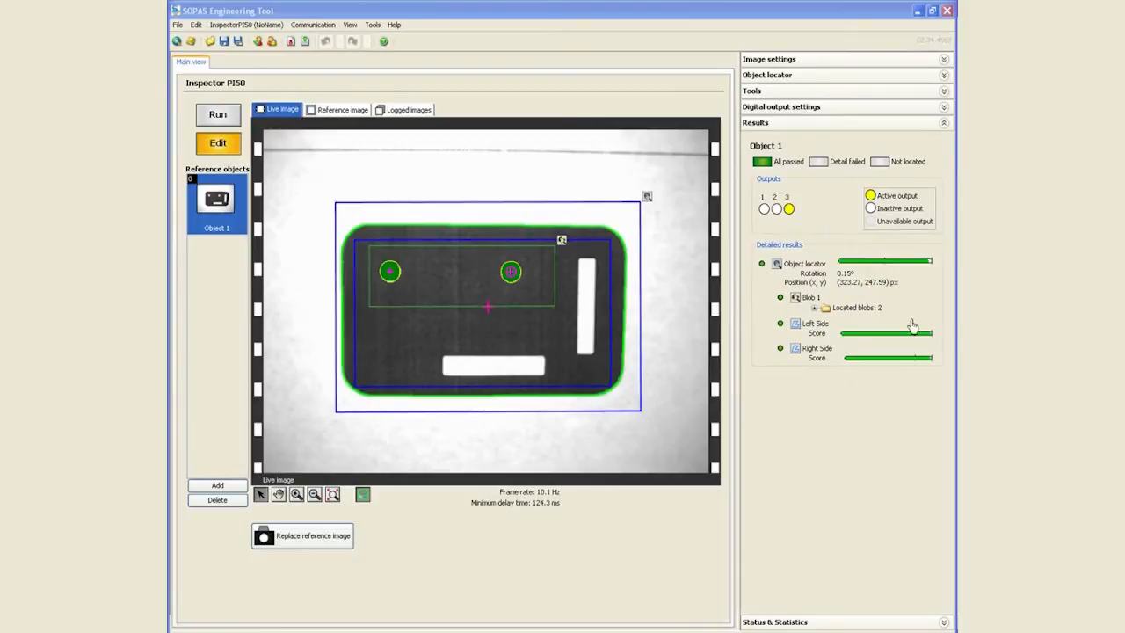
pyautogui.moveTo(376, 196)
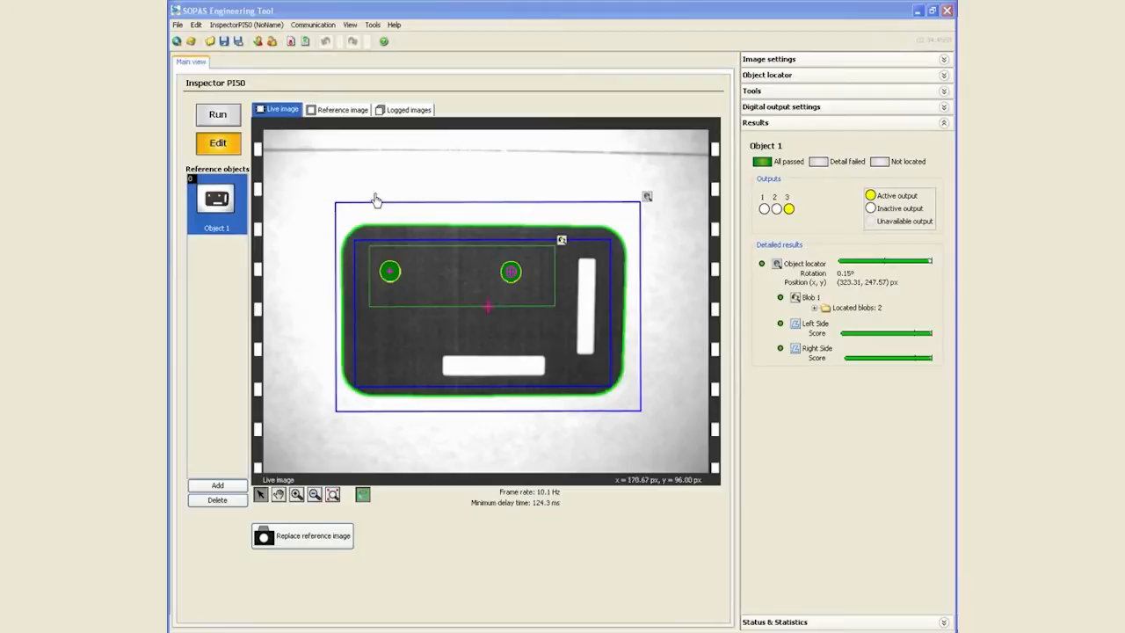
# Switch to the reference image of Object 1 showing its locator, blob and side tools
pyautogui.click(341, 108)
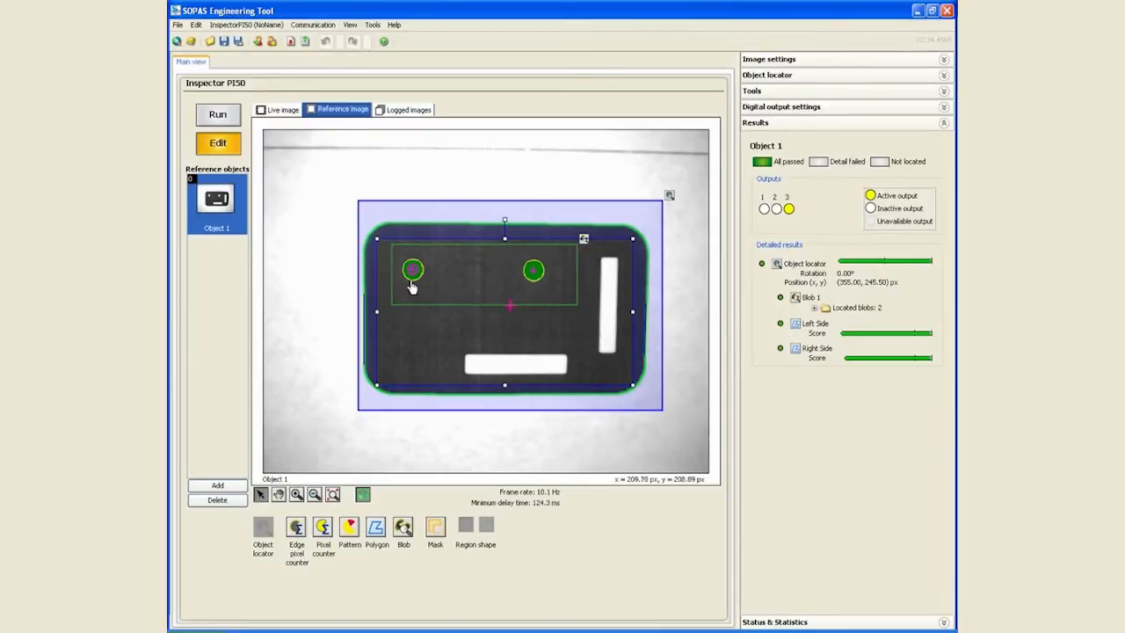
pyautogui.moveTo(471, 284)
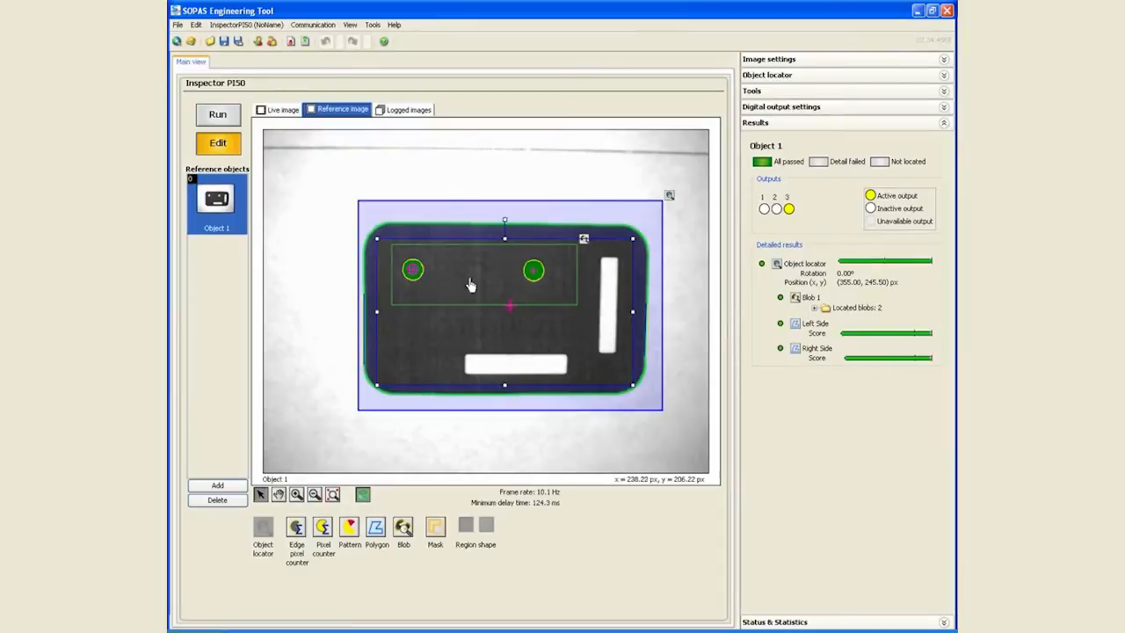
pyautogui.moveTo(524, 281)
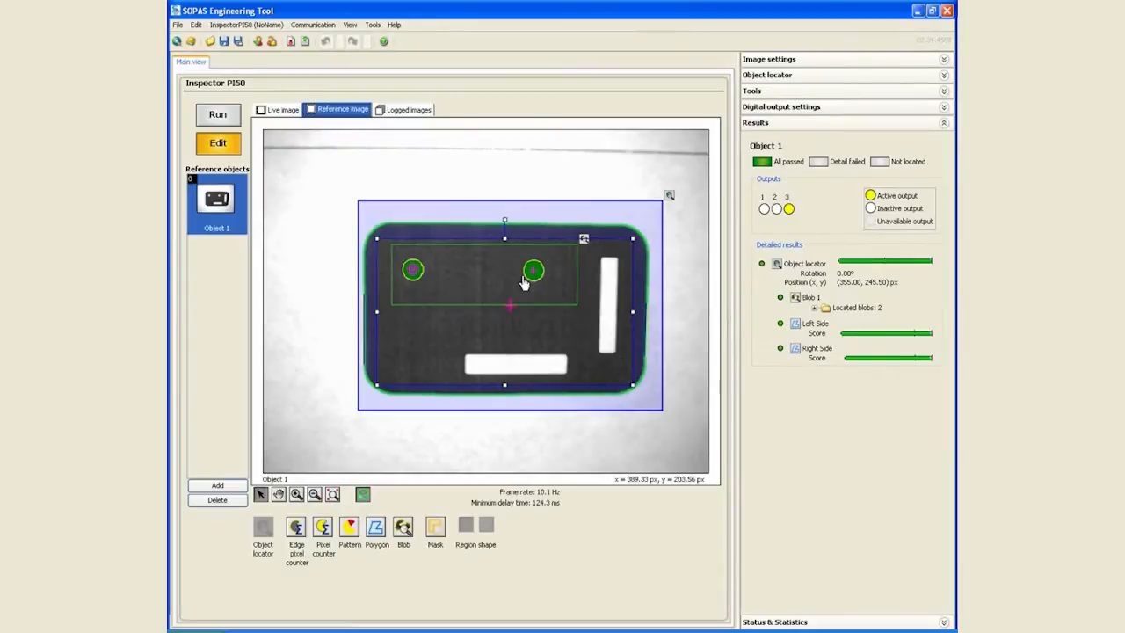
pyautogui.moveTo(528, 282)
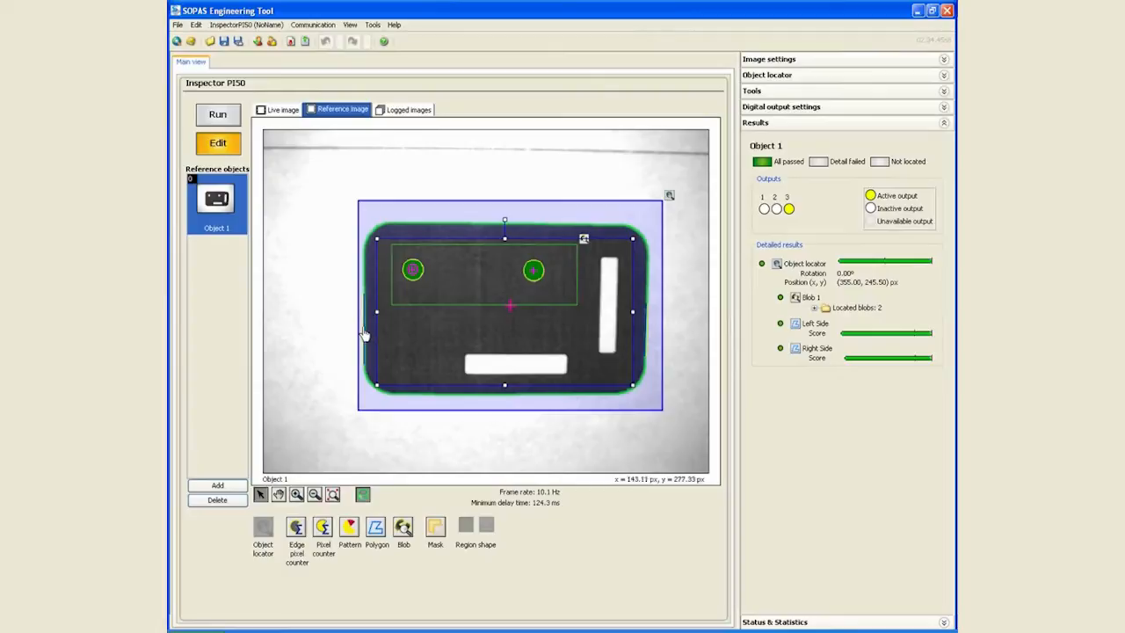
pyautogui.moveTo(545, 317)
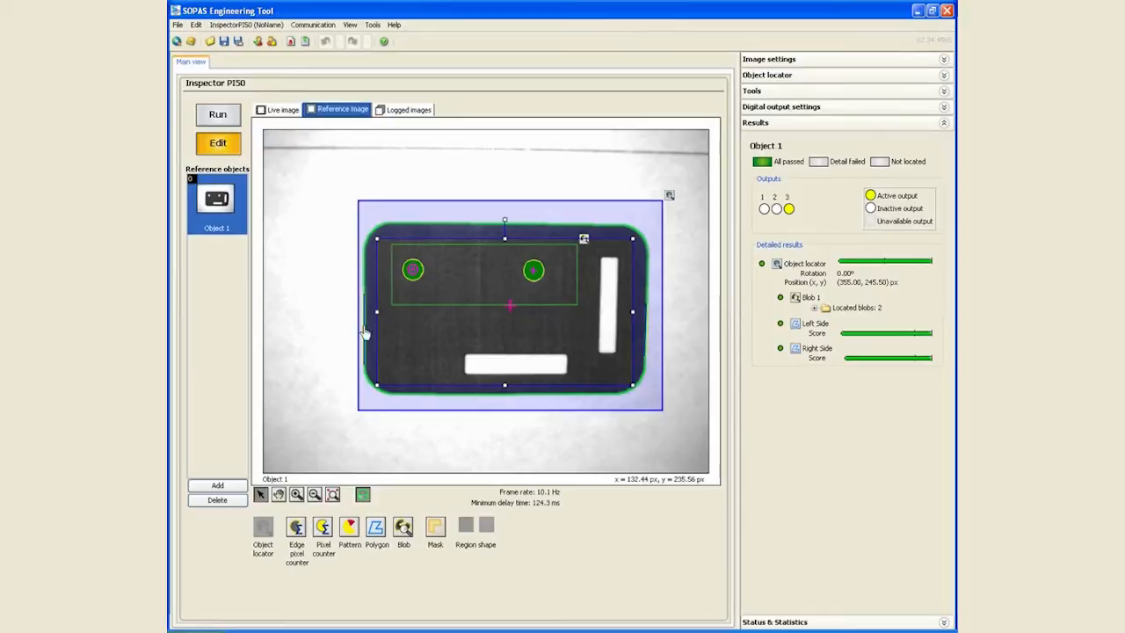
pyautogui.moveTo(362, 355)
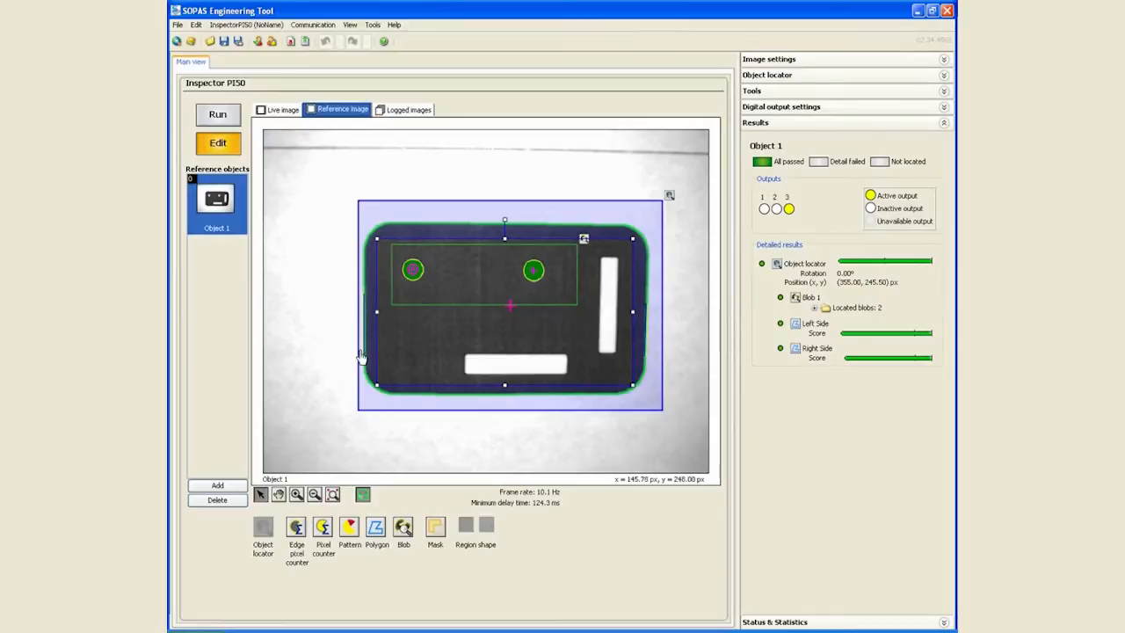
pyautogui.moveTo(647, 333)
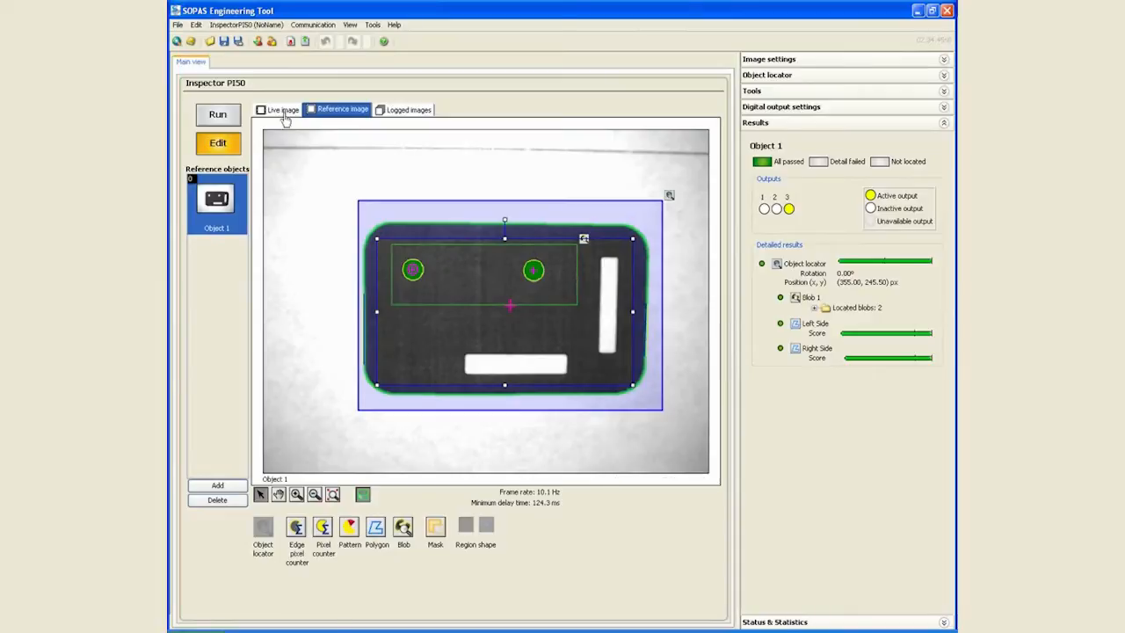
# Return to the live camera image before checking the PC's IP address
pyautogui.click(277, 109)
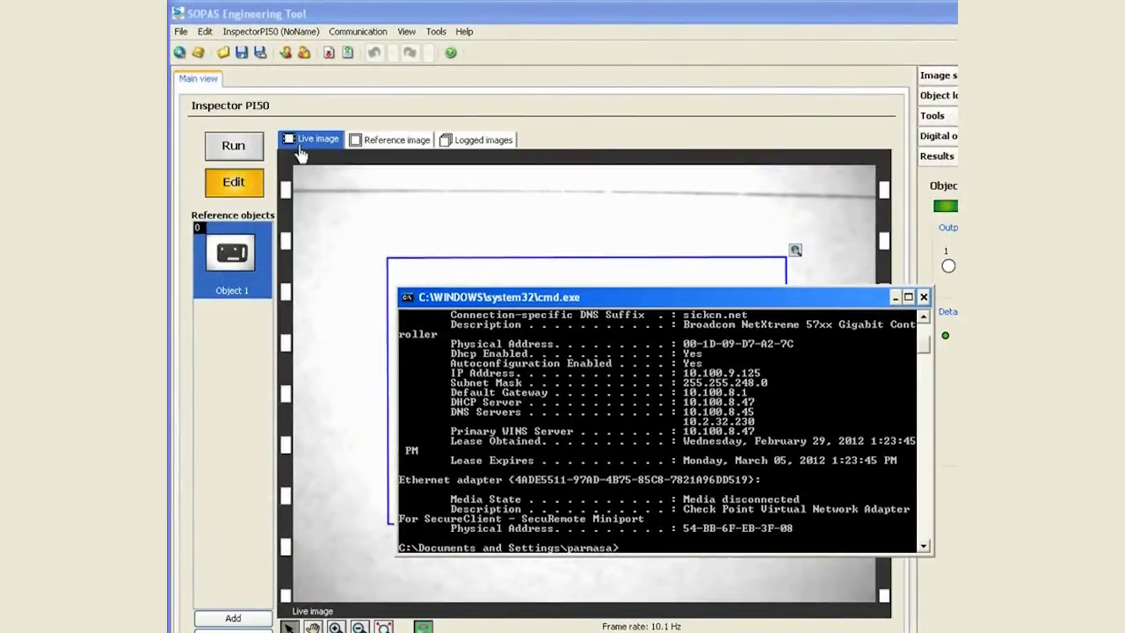
# In Interfaces and I/O Settings, enable the Ethernet interface with the Ethernet Raw protocol
pyautogui.click(271, 31)
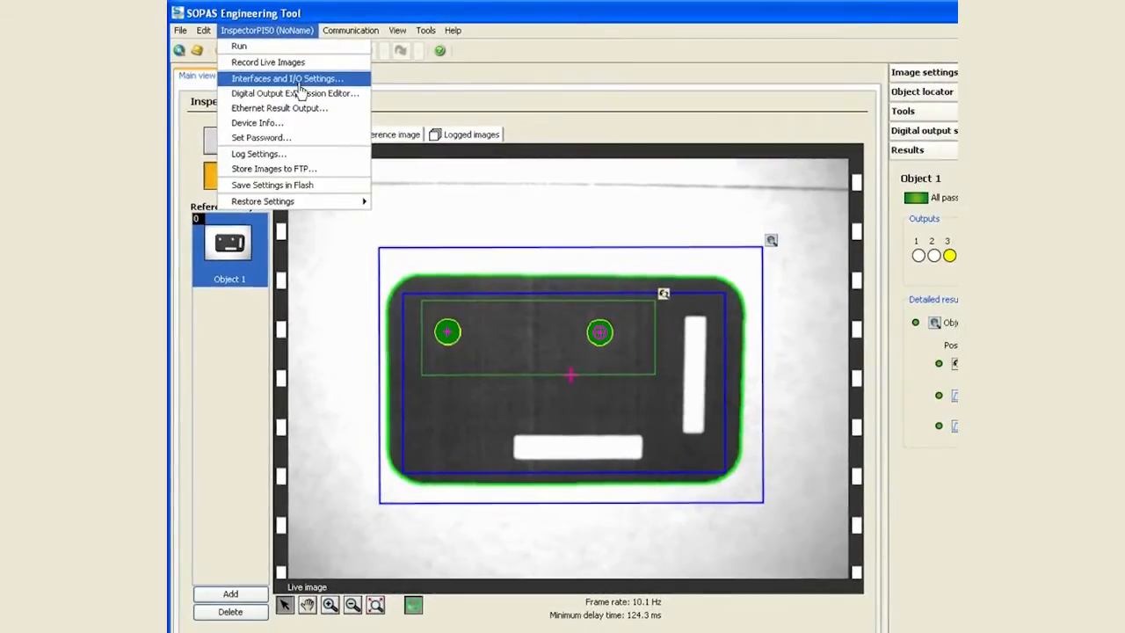
pyautogui.click(286, 77)
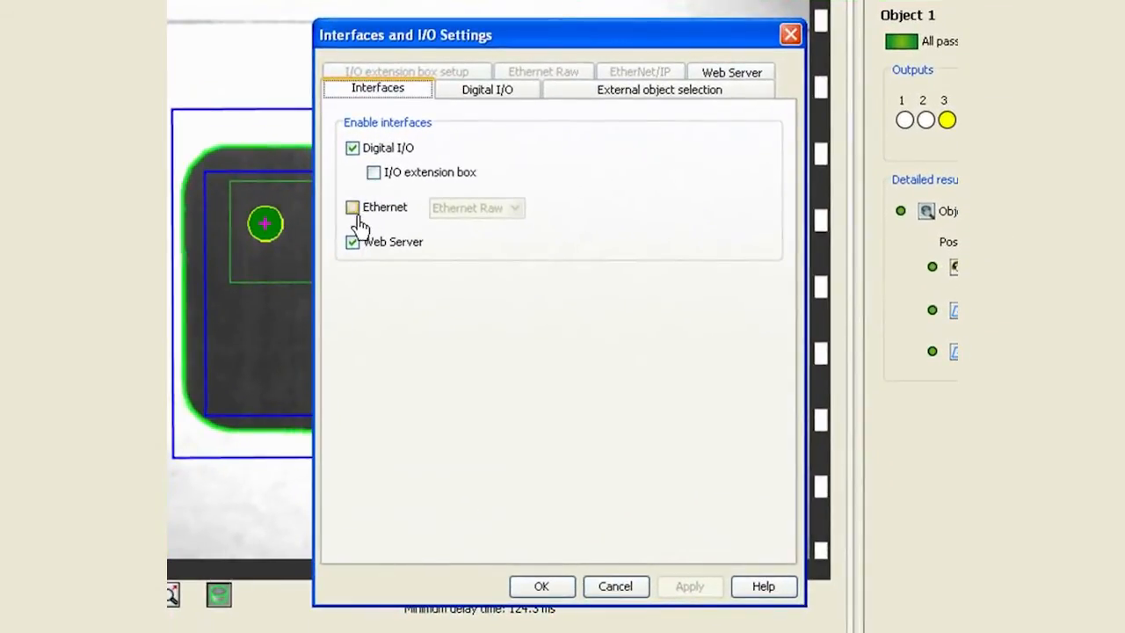
pyautogui.click(351, 208)
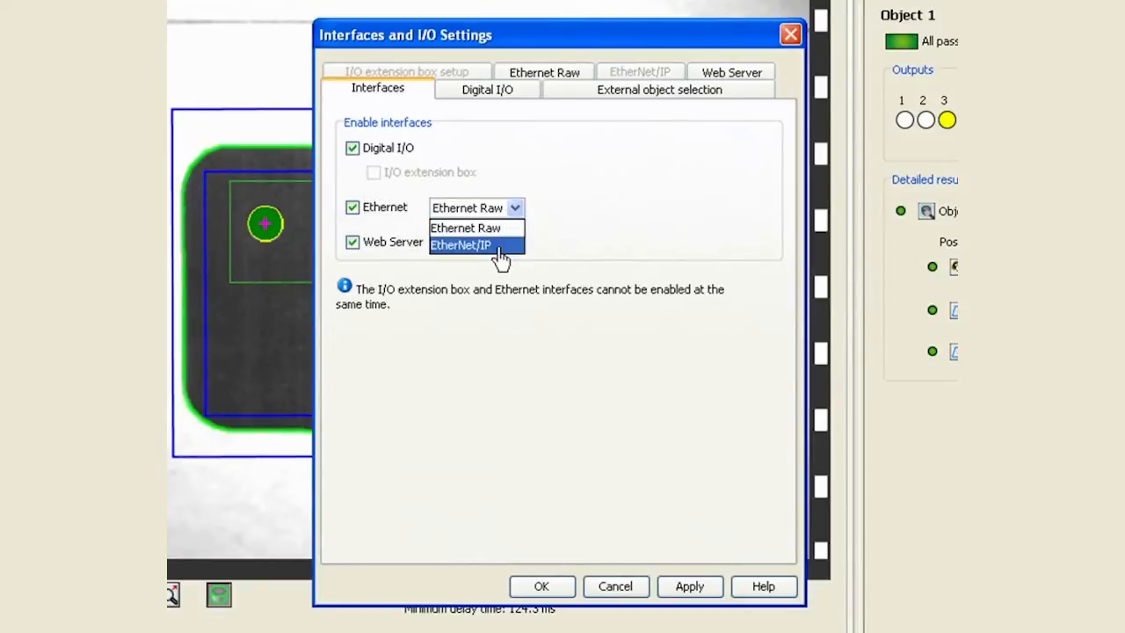
pyautogui.moveTo(464, 228)
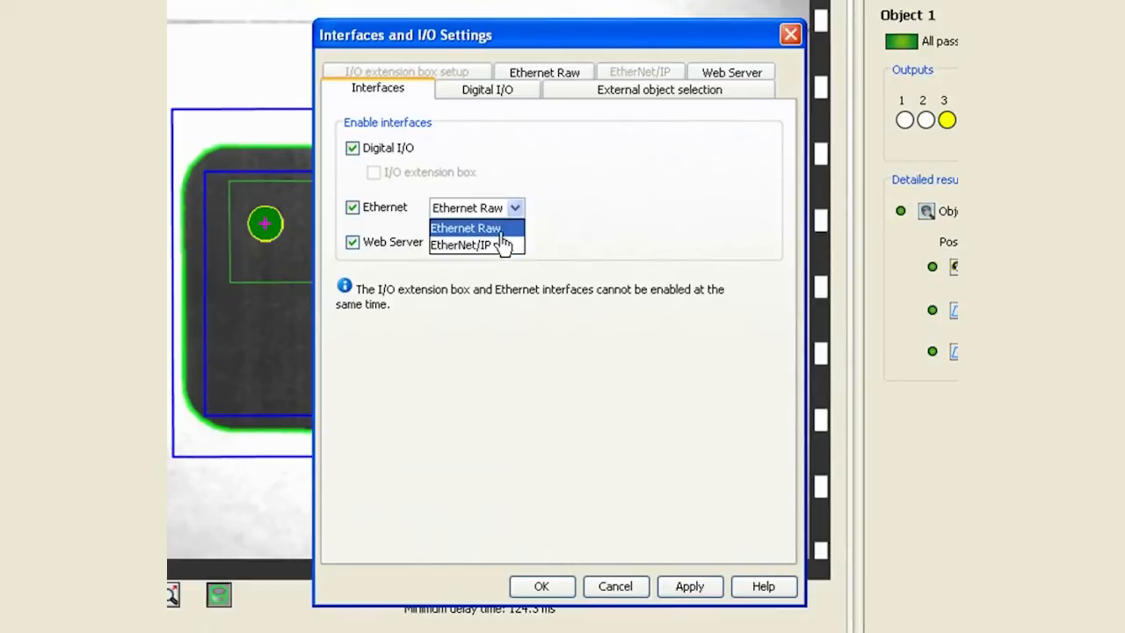
pyautogui.click(464, 228)
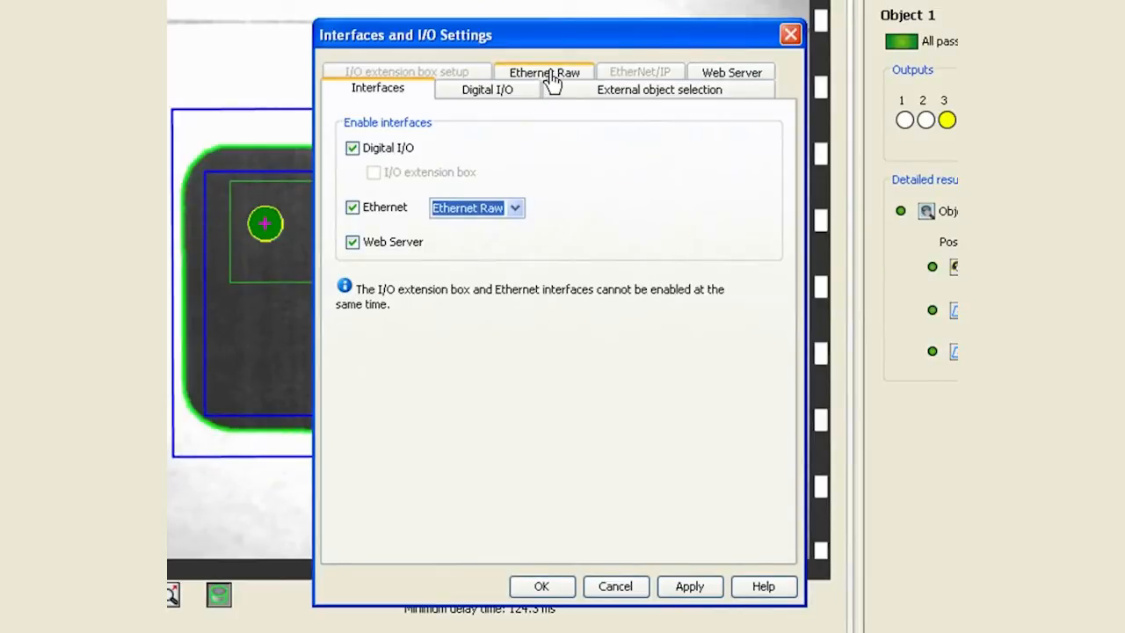
# Set Ethernet Raw output to TCP, receiver 10.100.9.125, port 2114, and confirm with OK
pyautogui.click(545, 72)
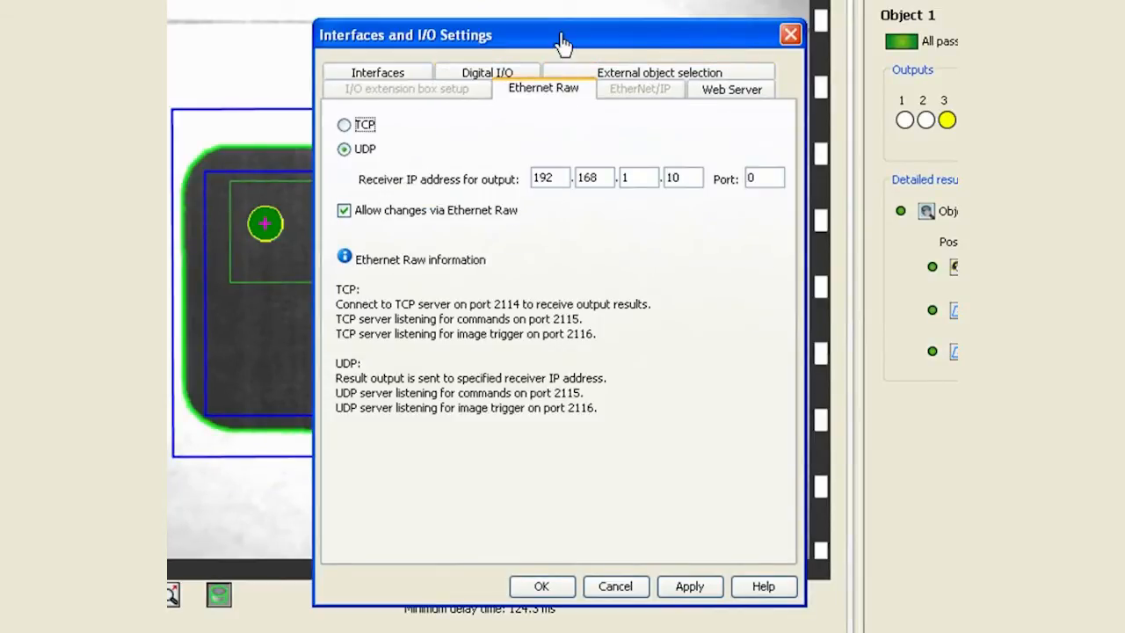
pyautogui.moveTo(563, 35); pyautogui.dragTo(721, 161)
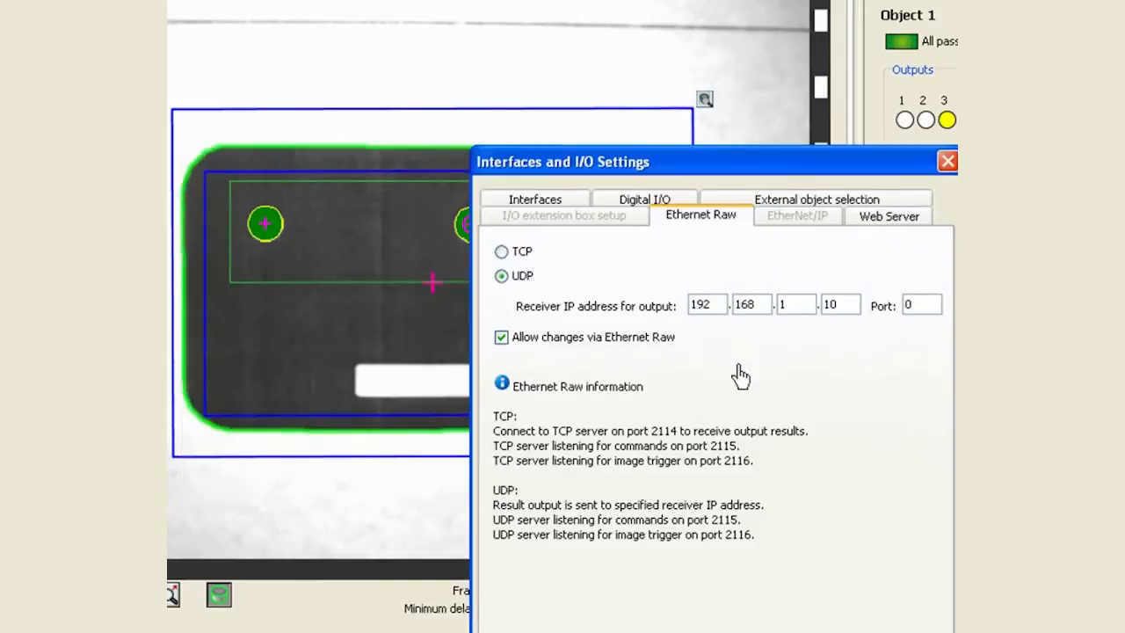
pyautogui.write('100')
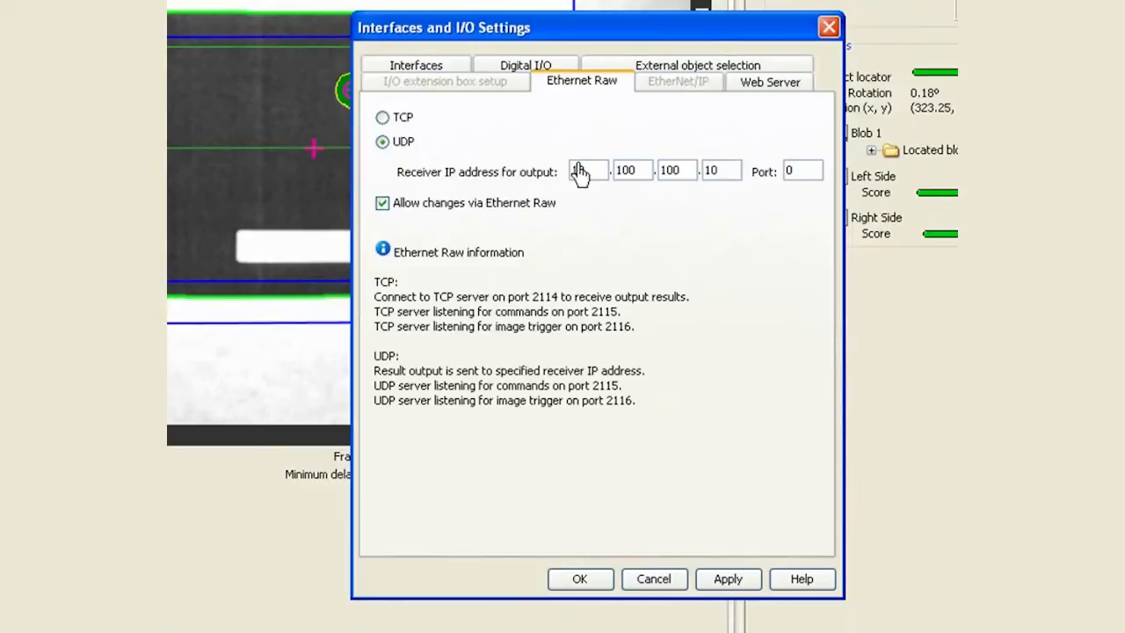
pyautogui.click(677, 170)
pyautogui.write('2114')
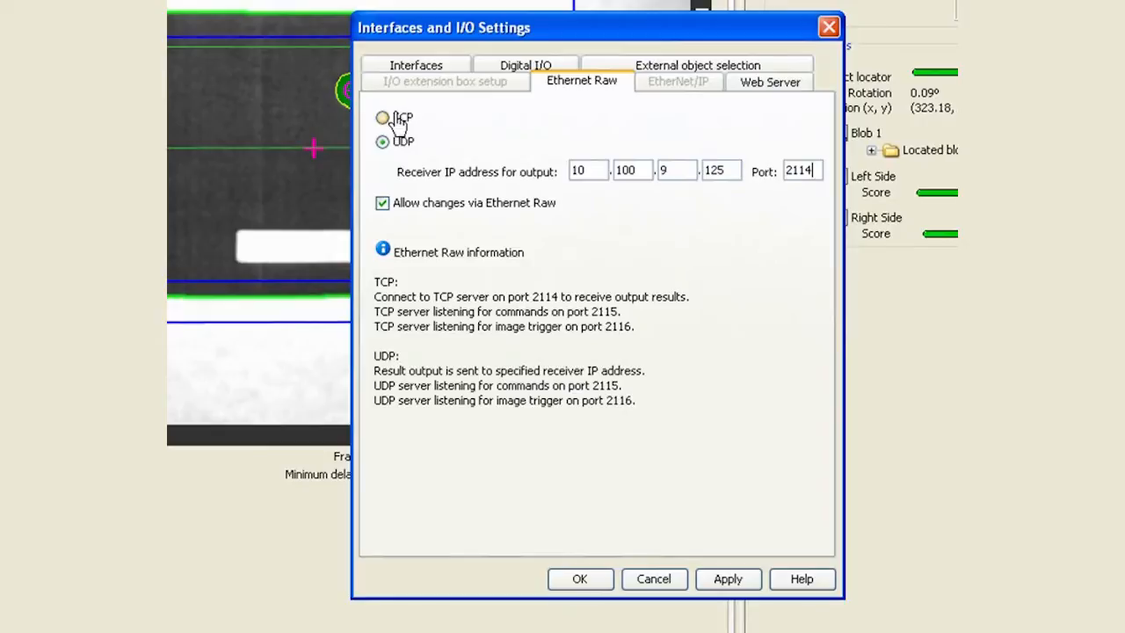
pyautogui.click(383, 116)
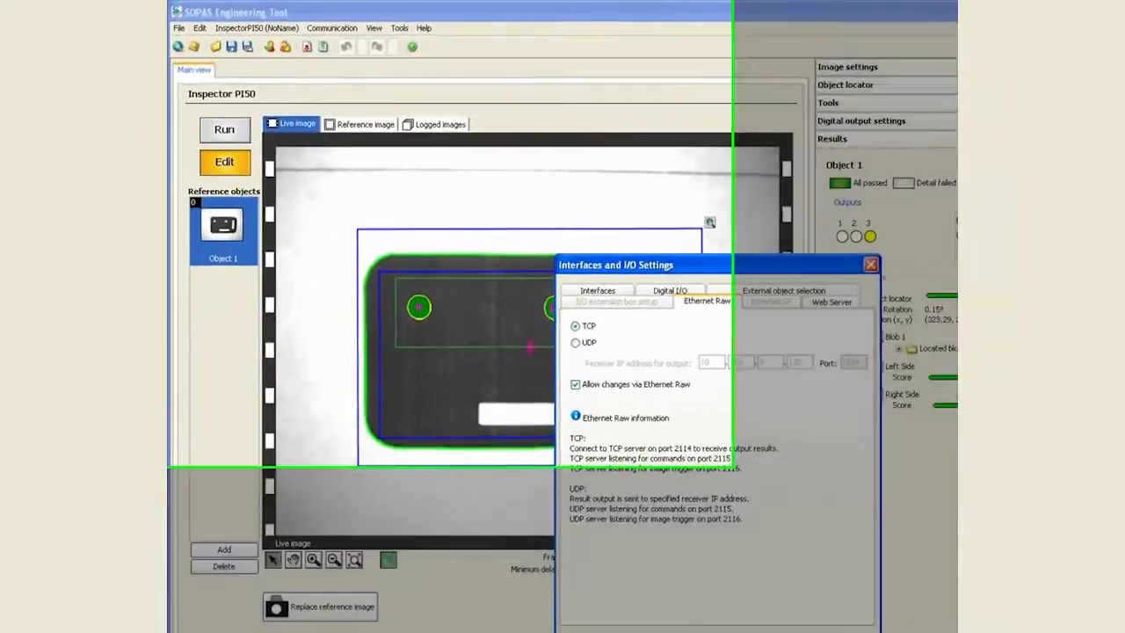
pyautogui.click(869, 264)
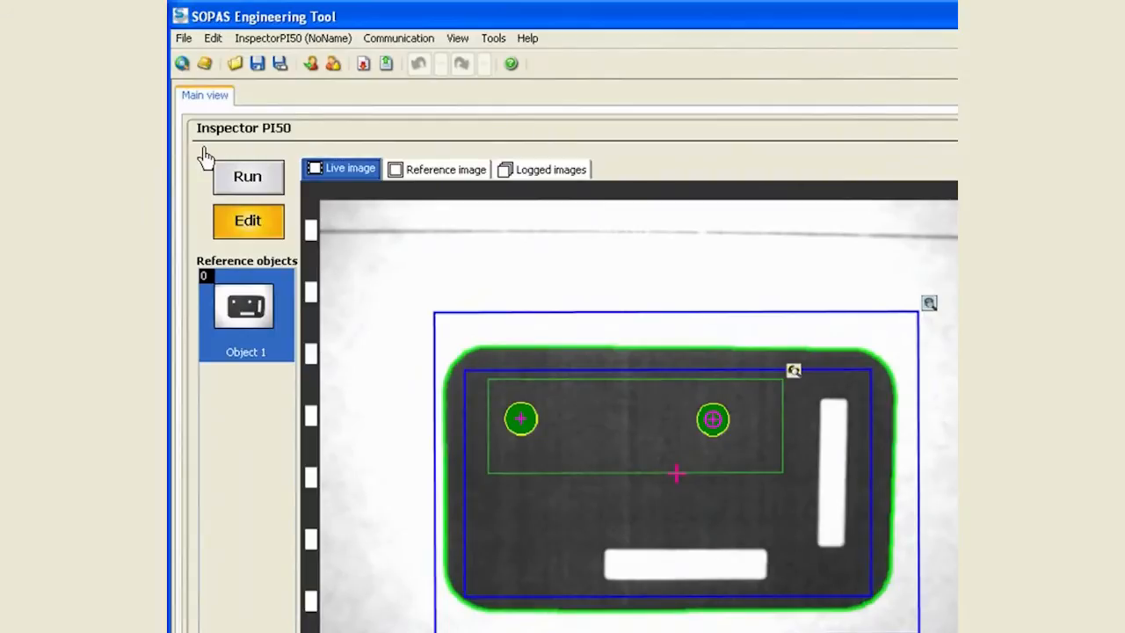
pyautogui.moveTo(218, 172)
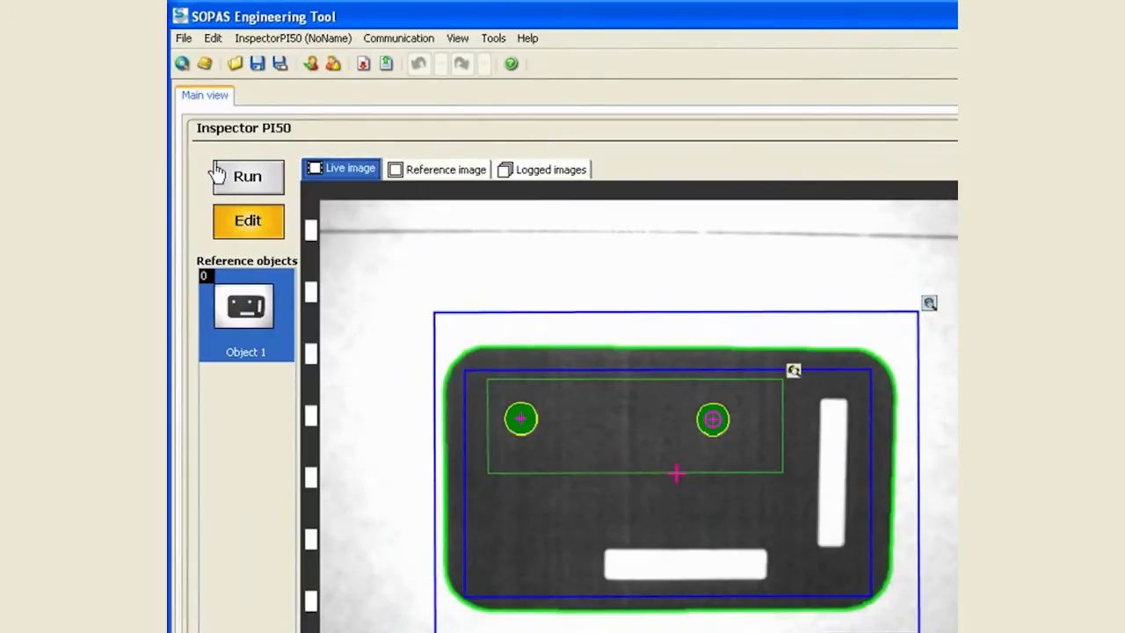
# In Ethernet Result Output, generate an example formatting string, replacing the current one
pyautogui.click(267, 30)
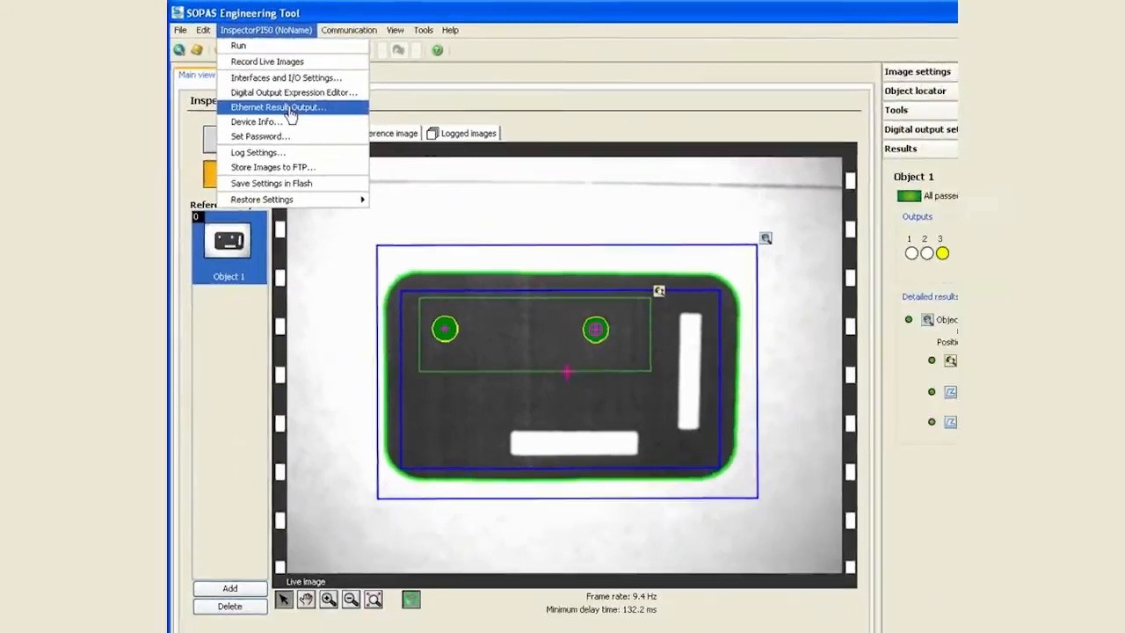
pyautogui.click(278, 108)
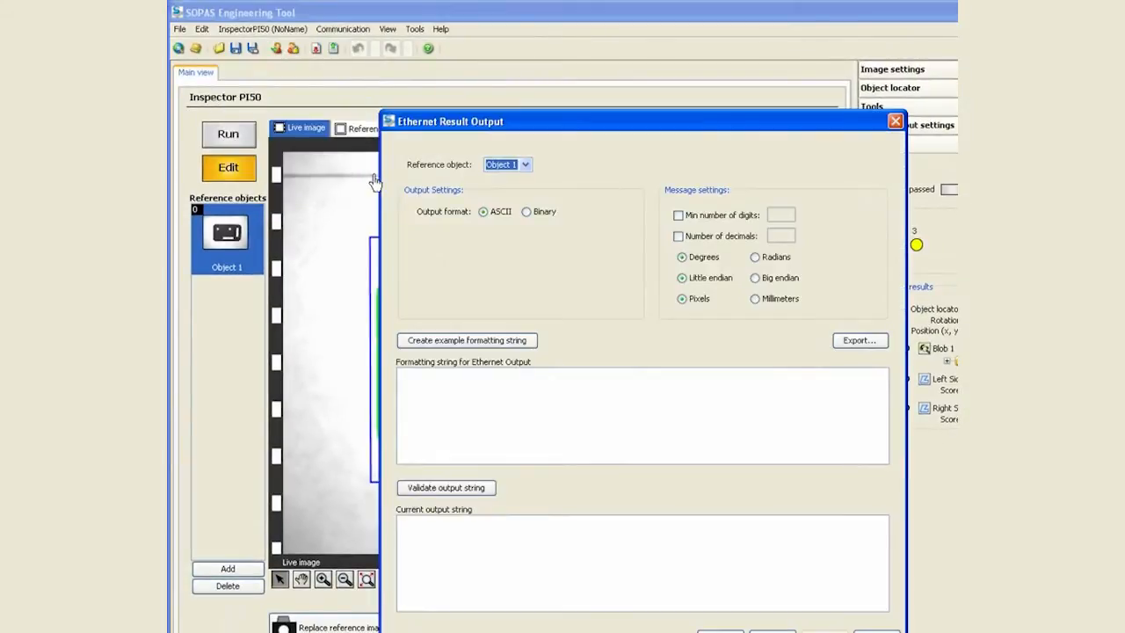
pyautogui.moveTo(439, 376)
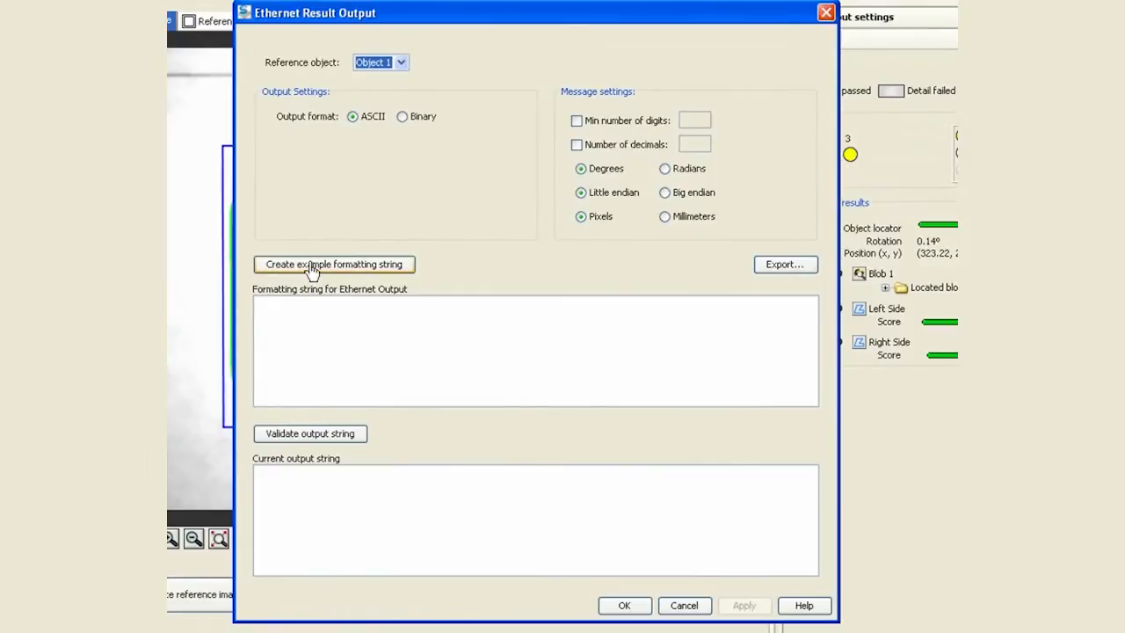
pyautogui.click(334, 264)
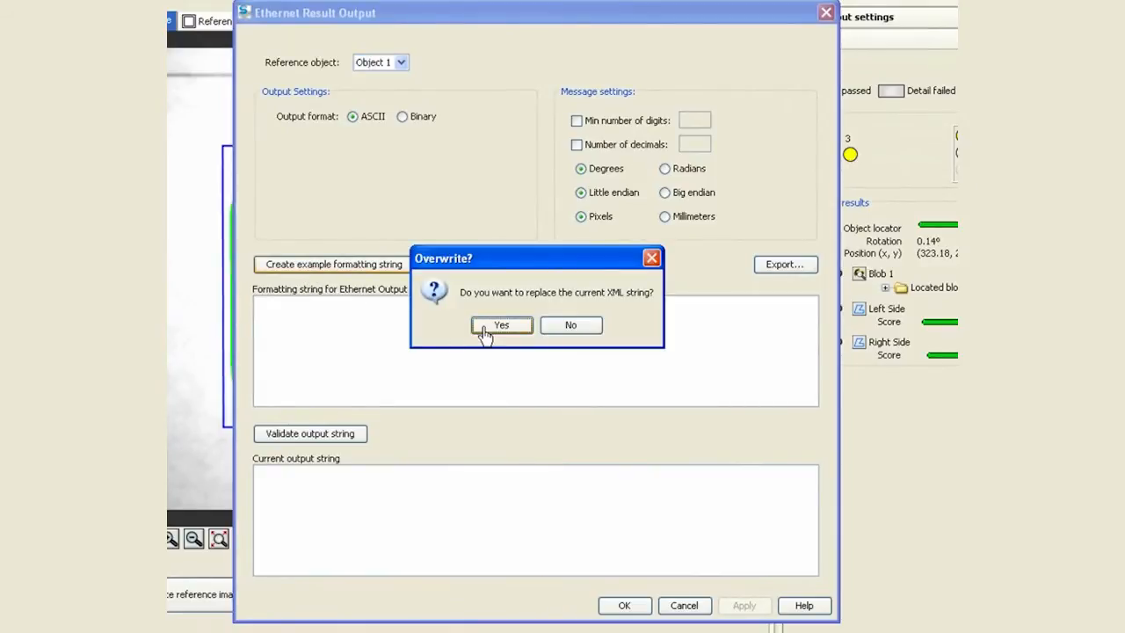
pyautogui.click(501, 325)
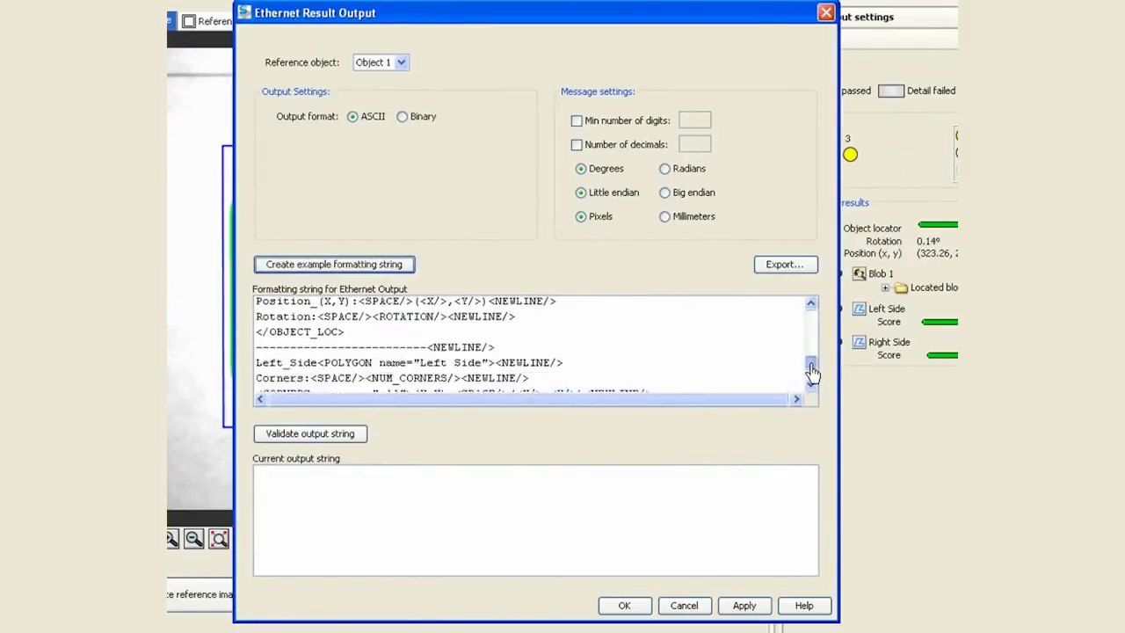
# Validate the output string and review the blob, locator and left-side results
pyautogui.click(309, 432)
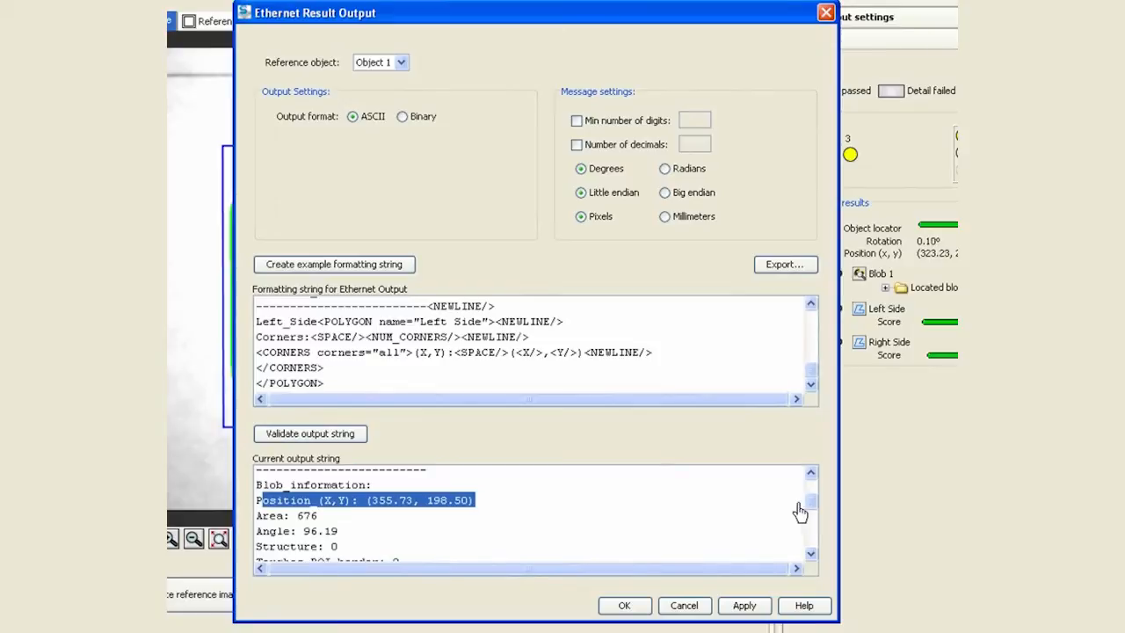
pyautogui.scroll(-3)
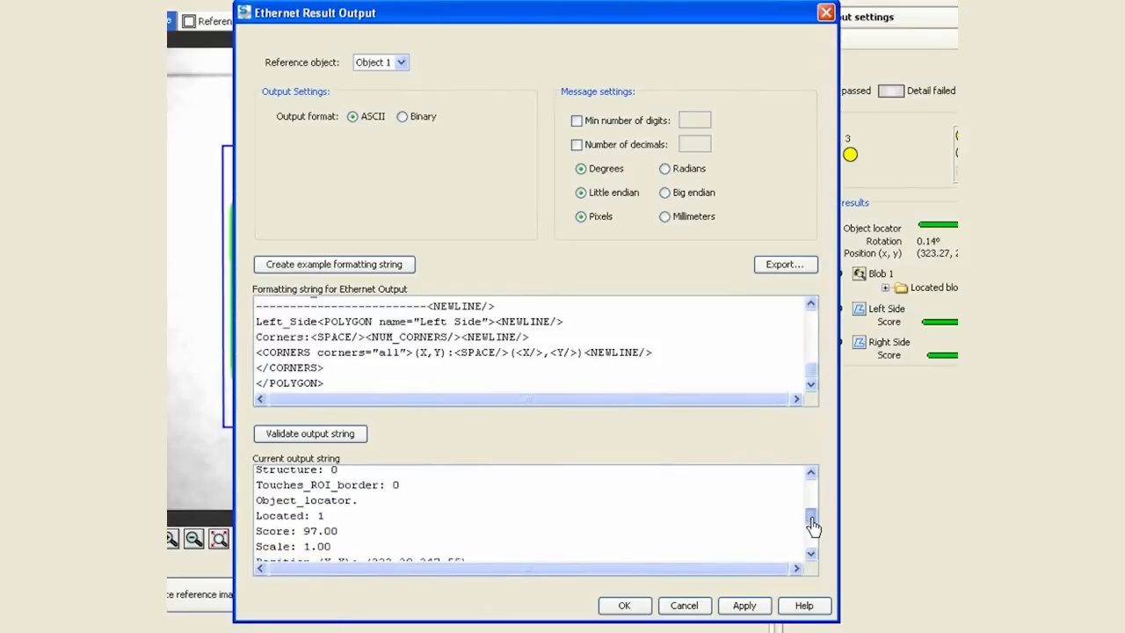
pyautogui.scroll(-3)
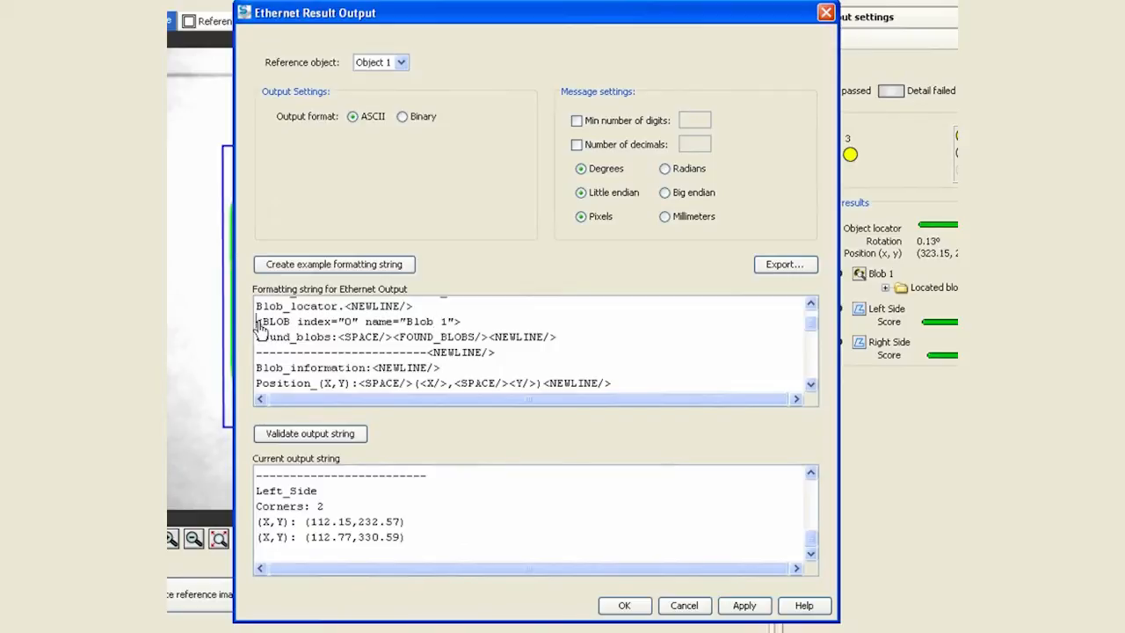
# Copy the BLOB block, paste it after </BLOB> and change its index to 1
pyautogui.moveTo(257, 320); pyautogui.dragTo(404, 383)
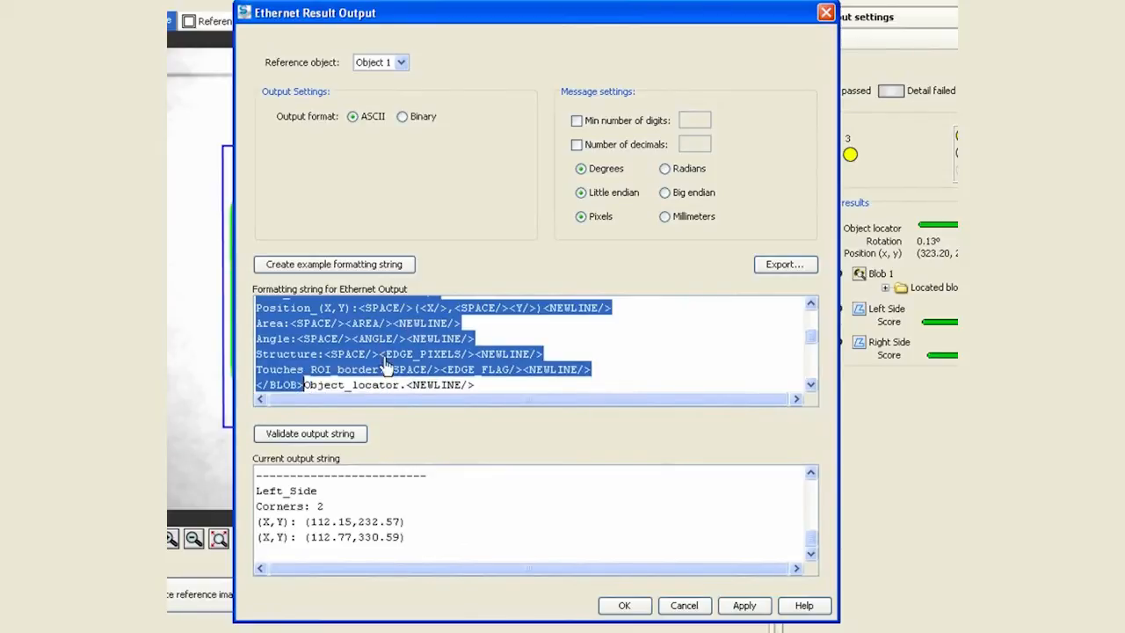
pyautogui.click(334, 386)
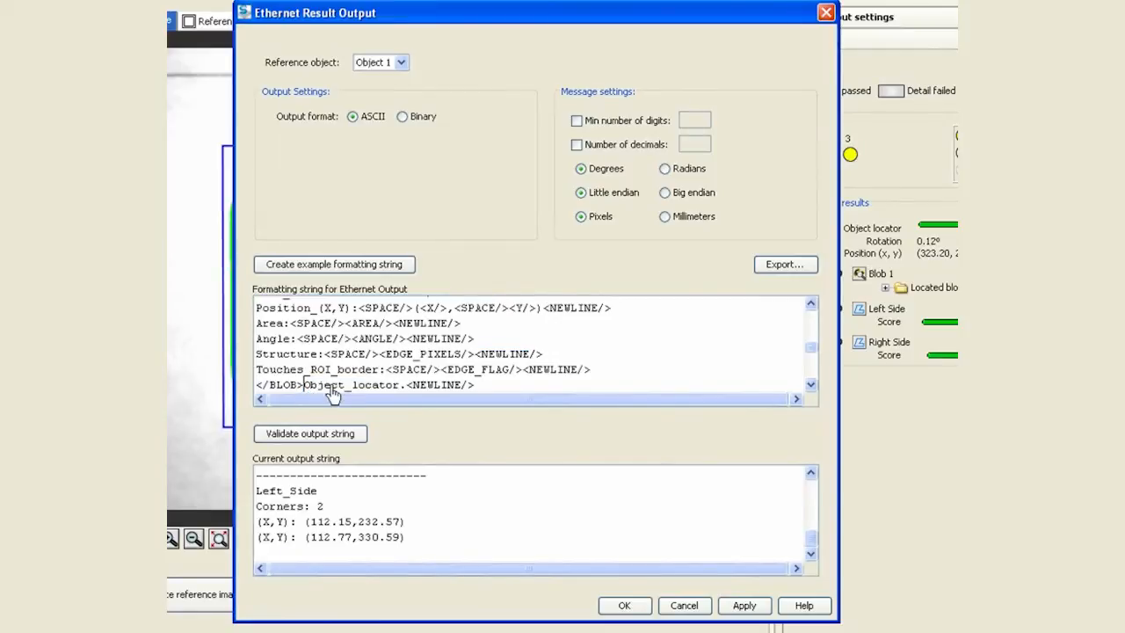
pyautogui.scroll(-3)
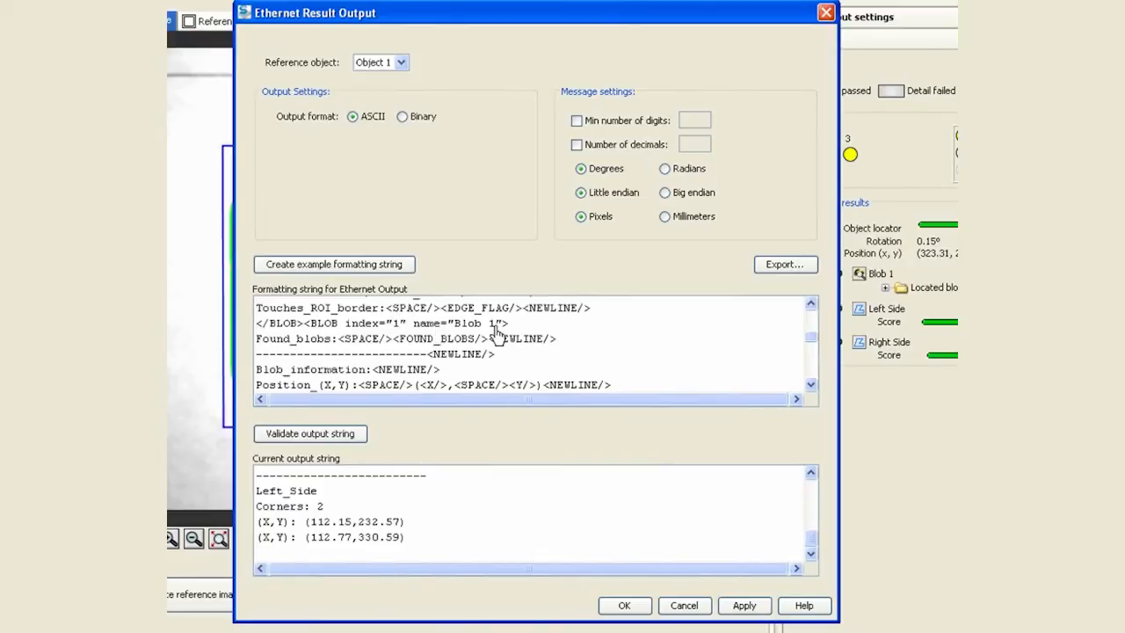
pyautogui.moveTo(412, 332)
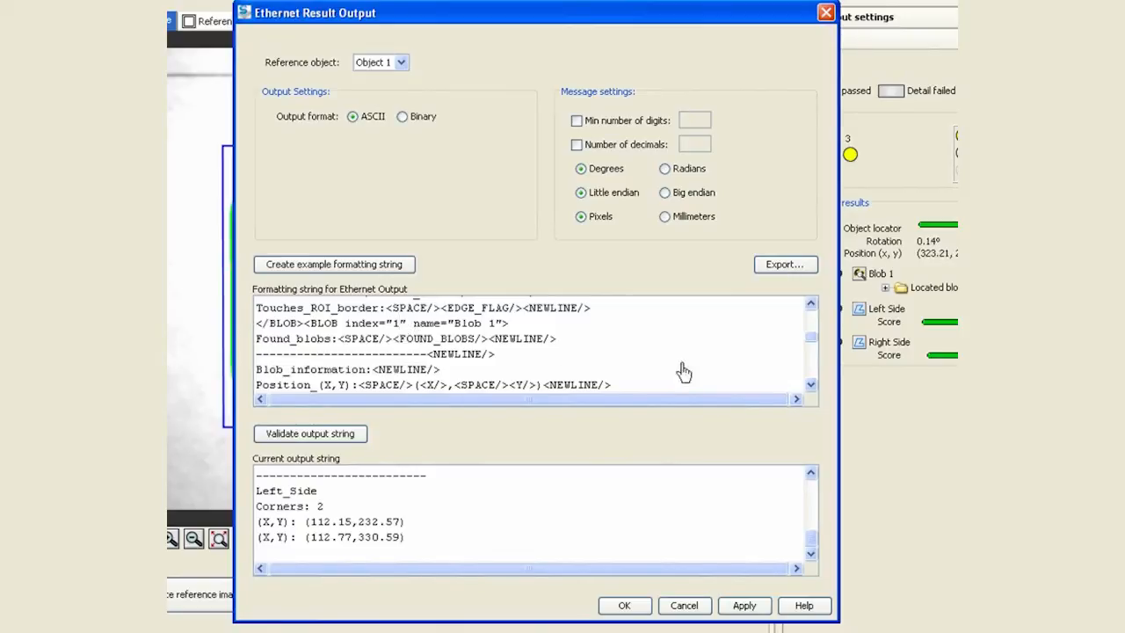
pyautogui.click(810, 308)
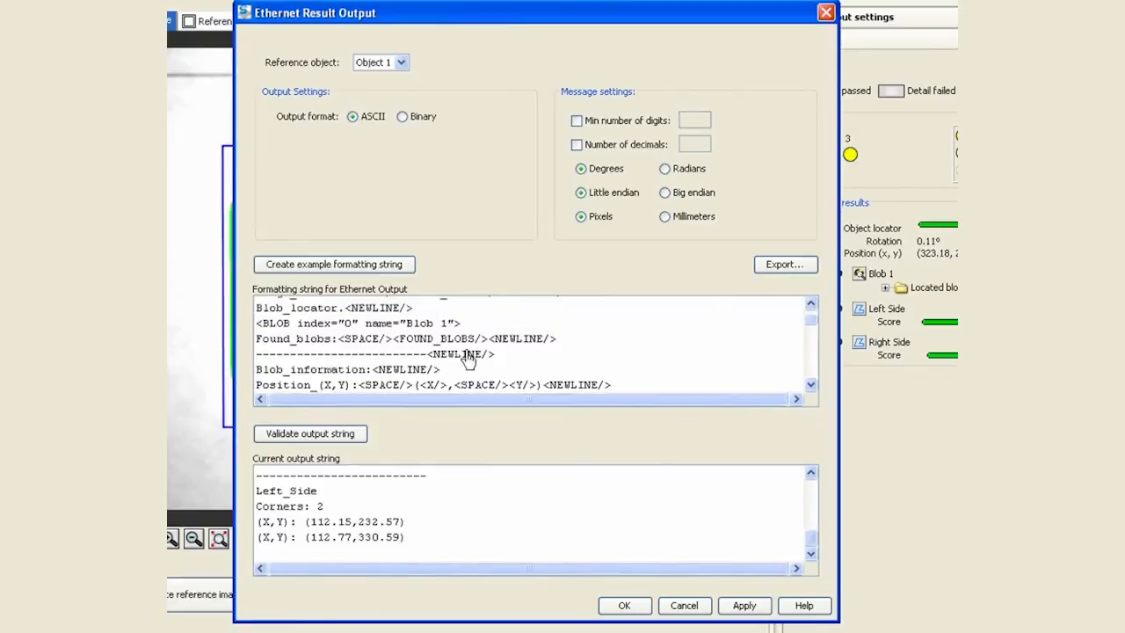
# Validate the output string and review the two reported blobs with position, area and angle
pyautogui.click(310, 432)
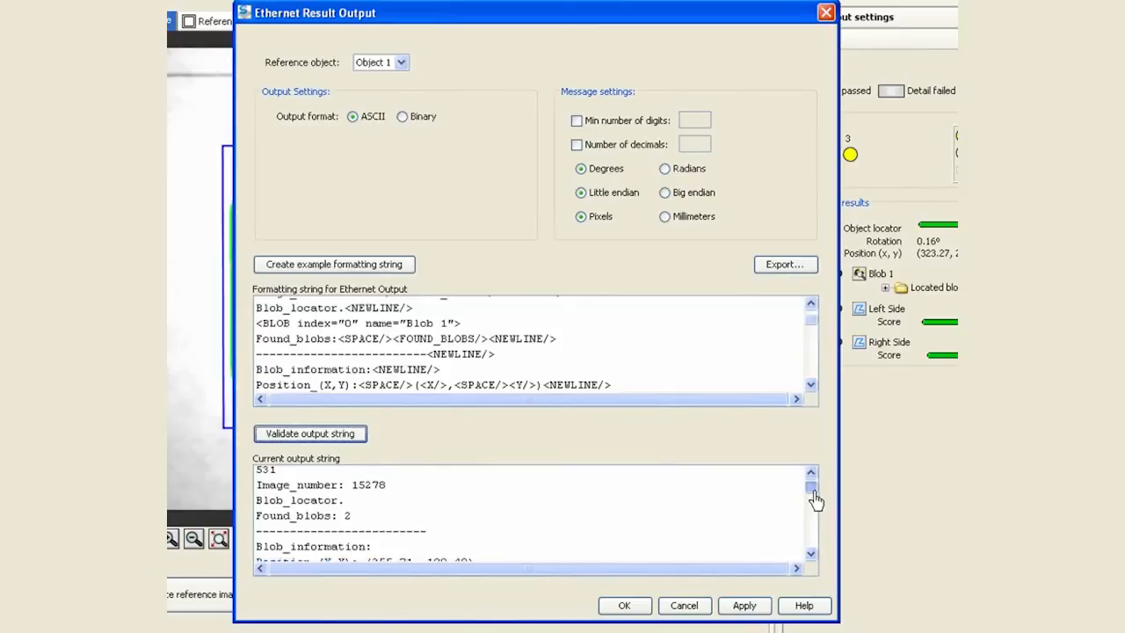
pyautogui.scroll(-3)
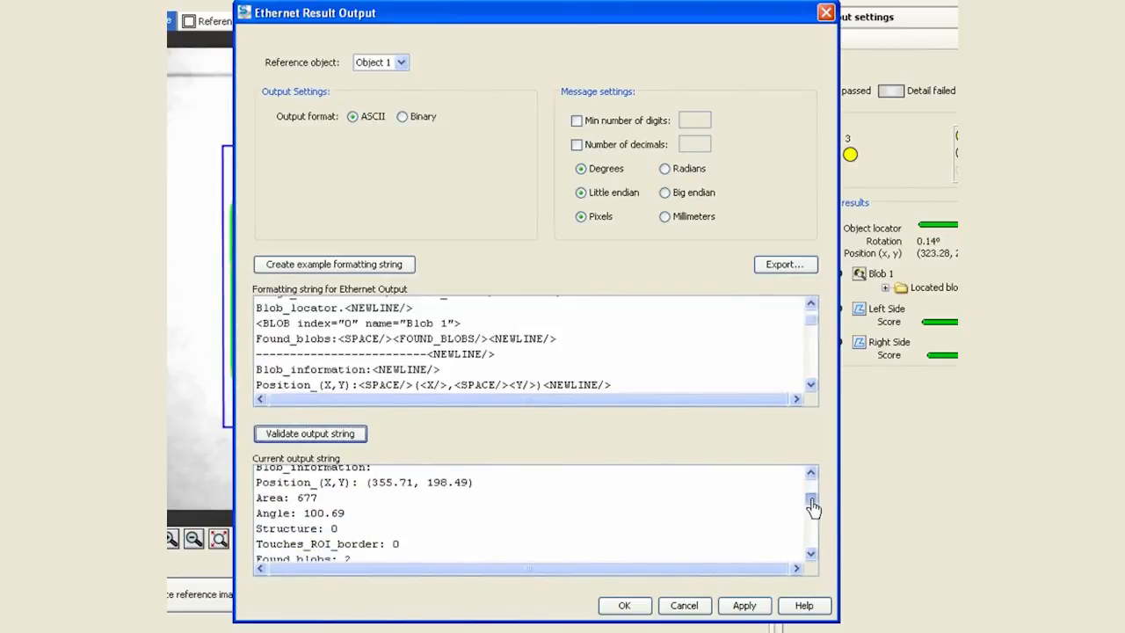
pyautogui.scroll(-3)
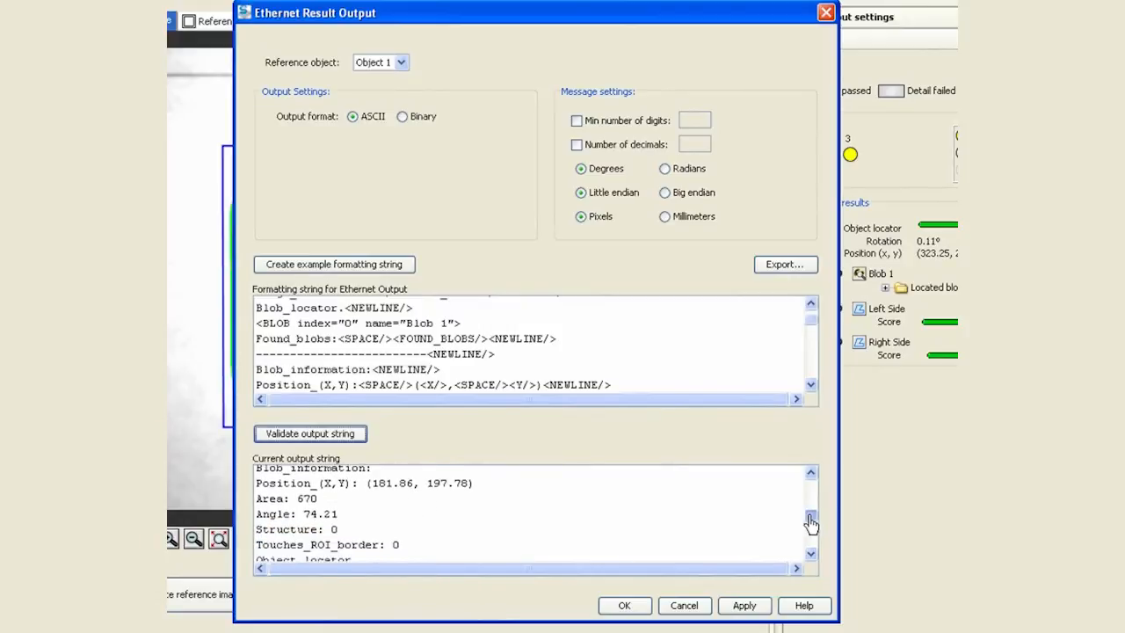
pyautogui.scroll(-3)
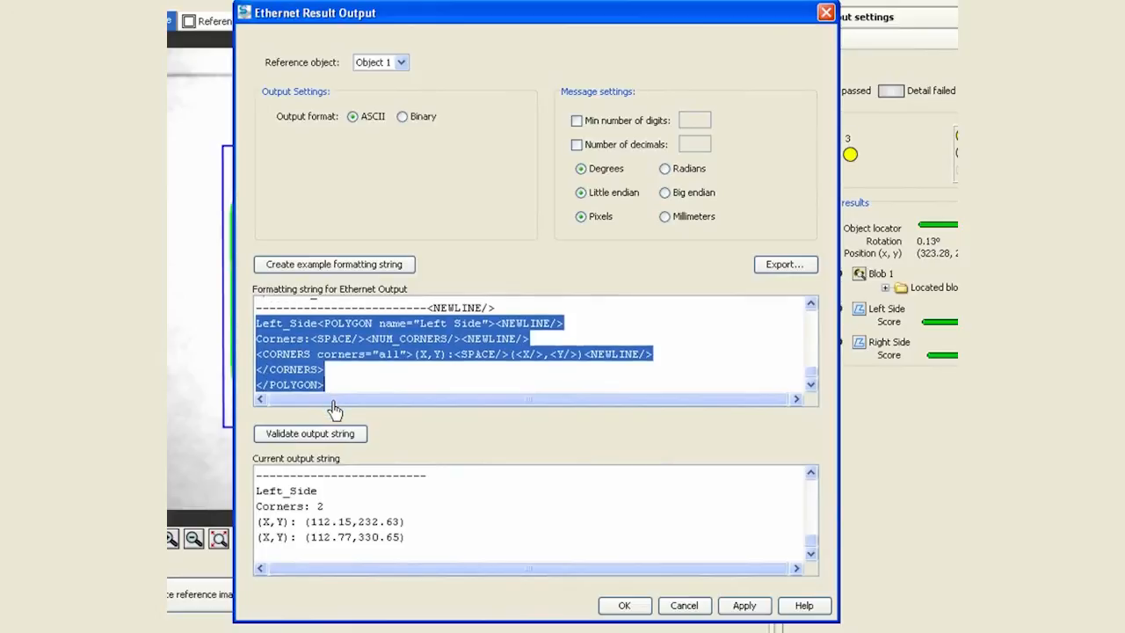
pyautogui.moveTo(350, 396)
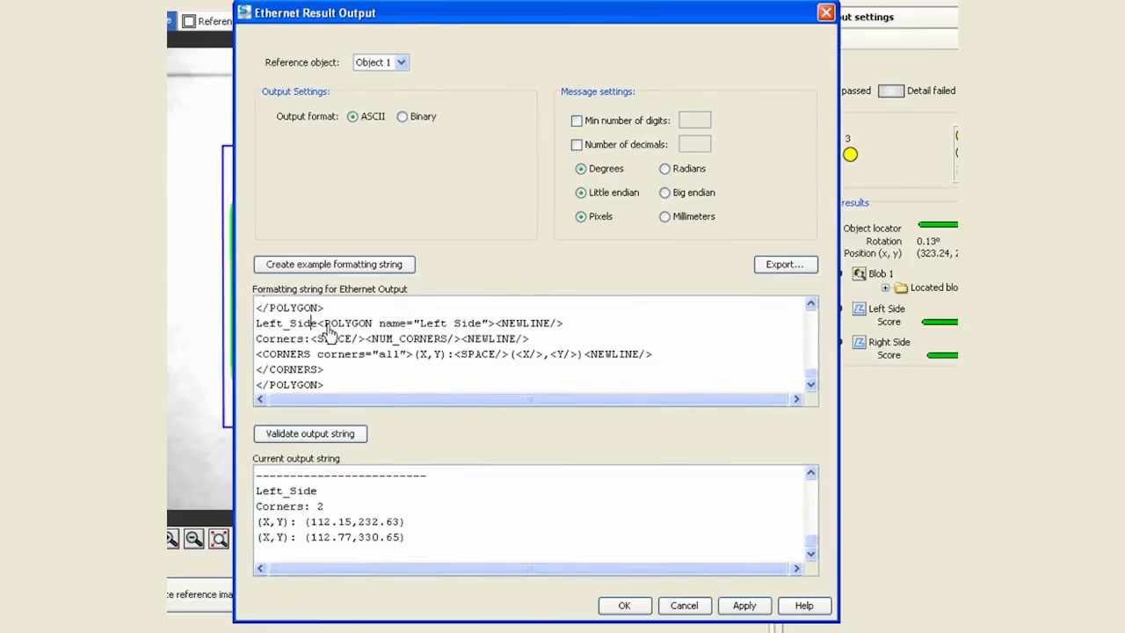
# Rename Left to Right in the copied polygon section and validate the output string
pyautogui.doubleClick(268, 324)
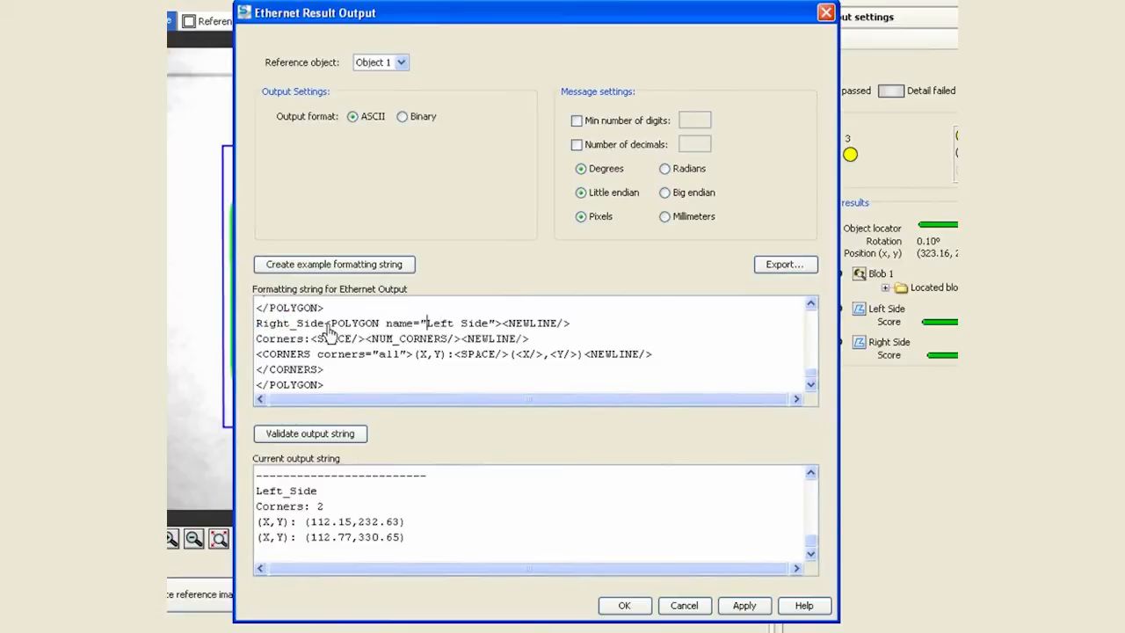
pyautogui.write('Righ')
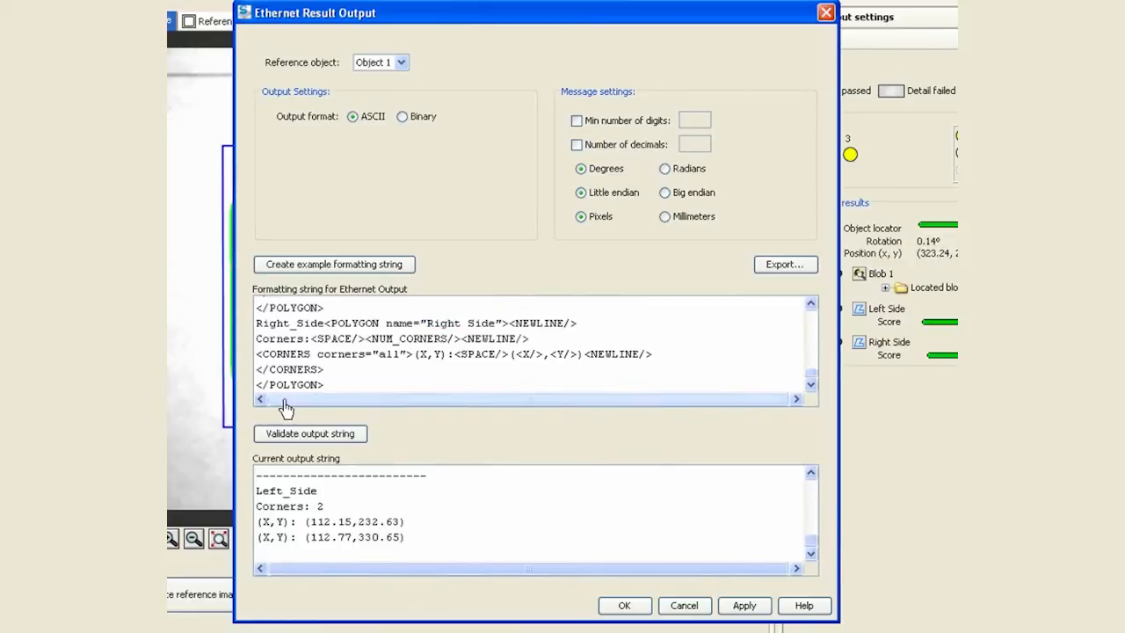
pyautogui.click(309, 432)
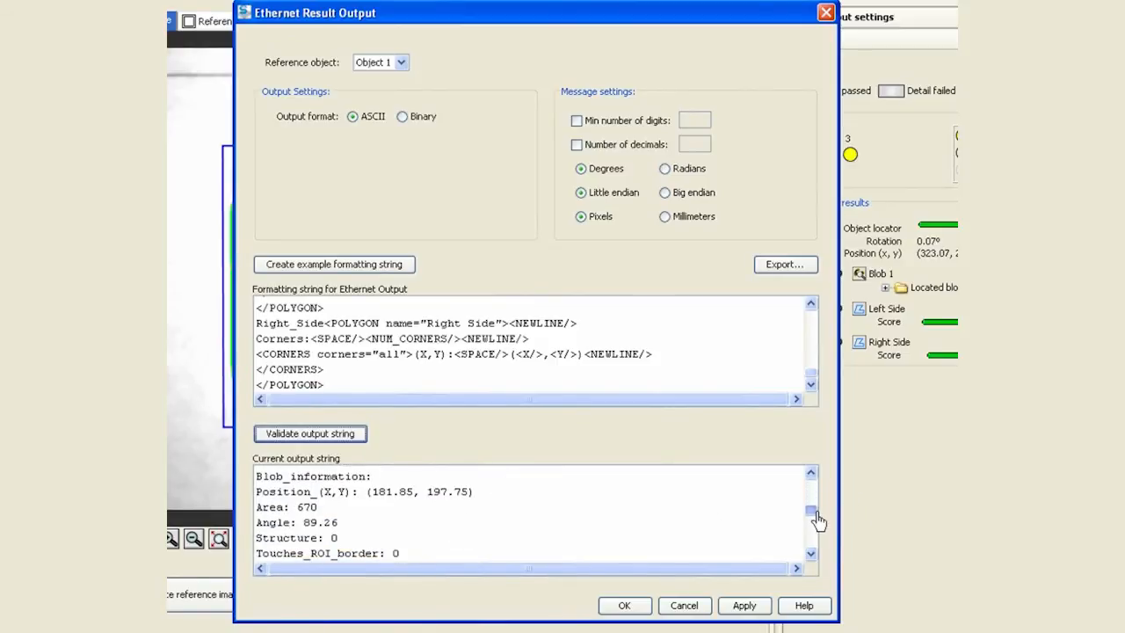
# Review the validated output string including the Right Side corners
pyautogui.scroll(-3)
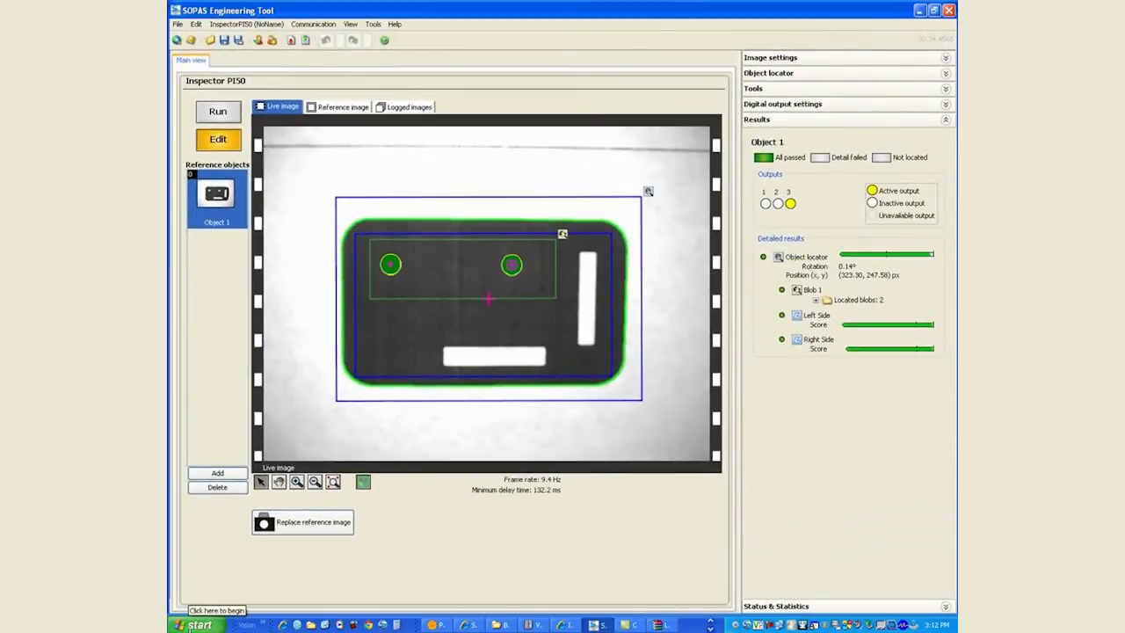
# Launch HyperTerminal from Accessories > Communications and create a connection named Test
pyautogui.click(200, 624)
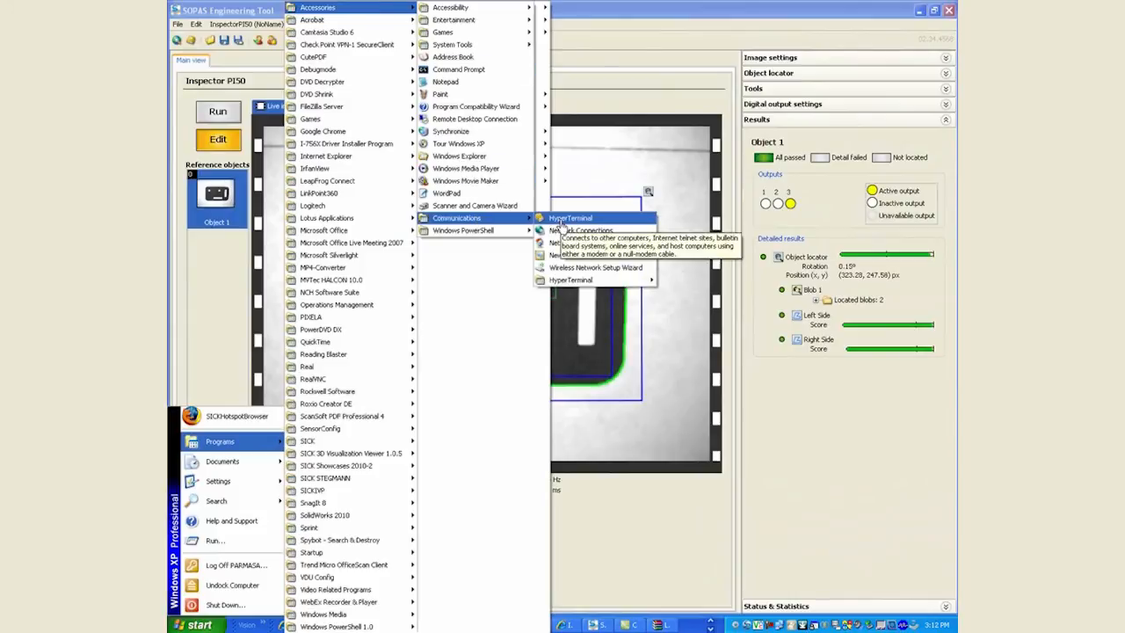
pyautogui.click(570, 218)
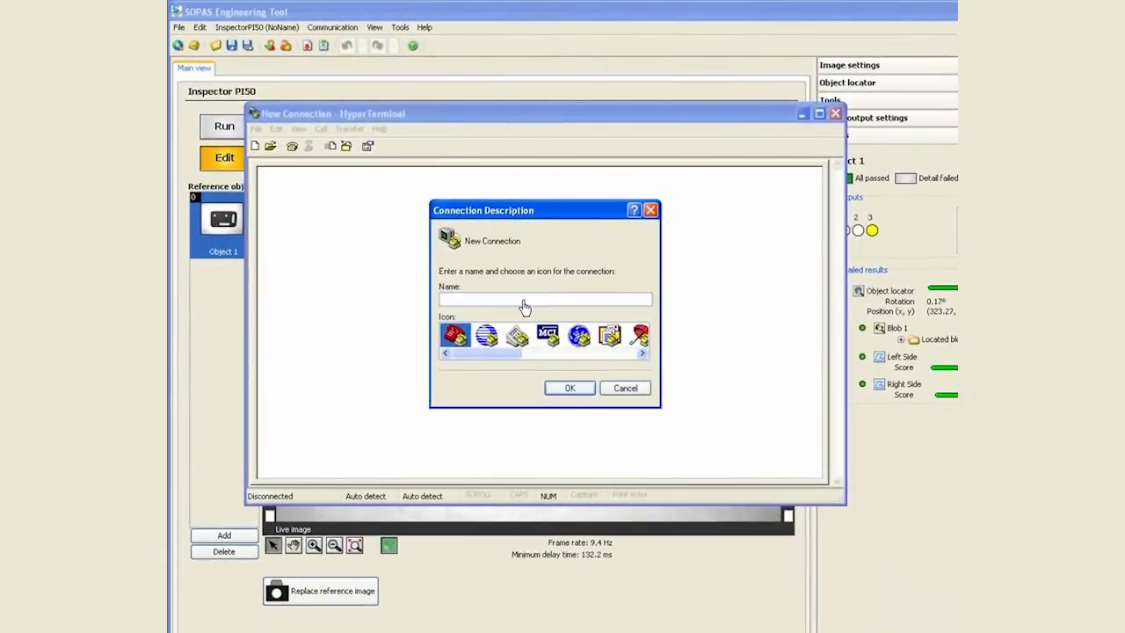
pyautogui.write('Test')
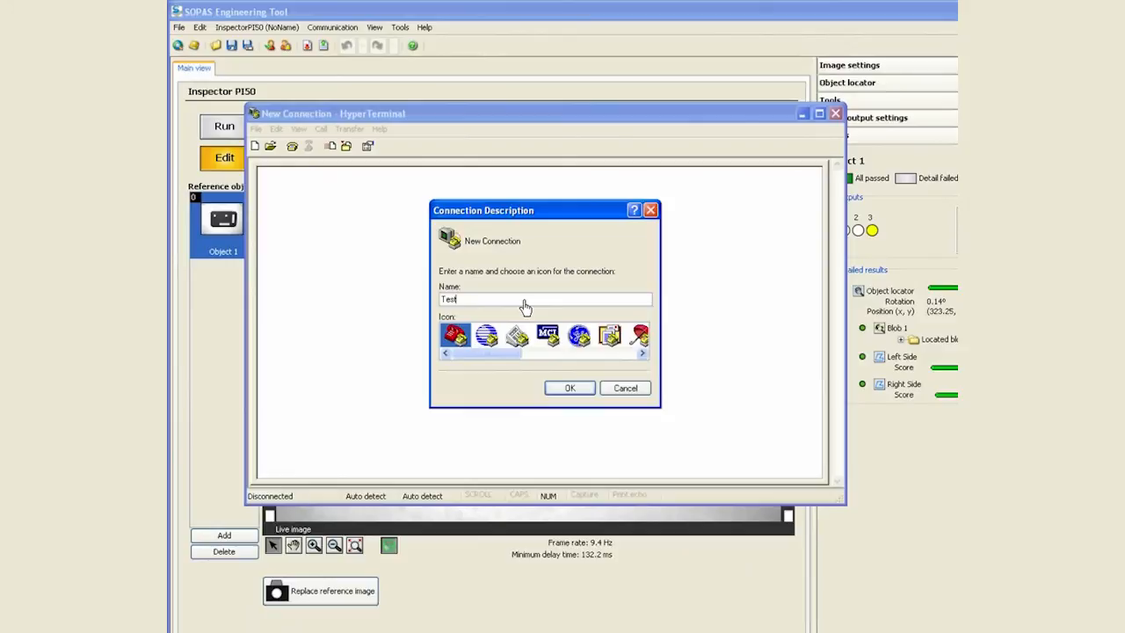
pyautogui.click(570, 388)
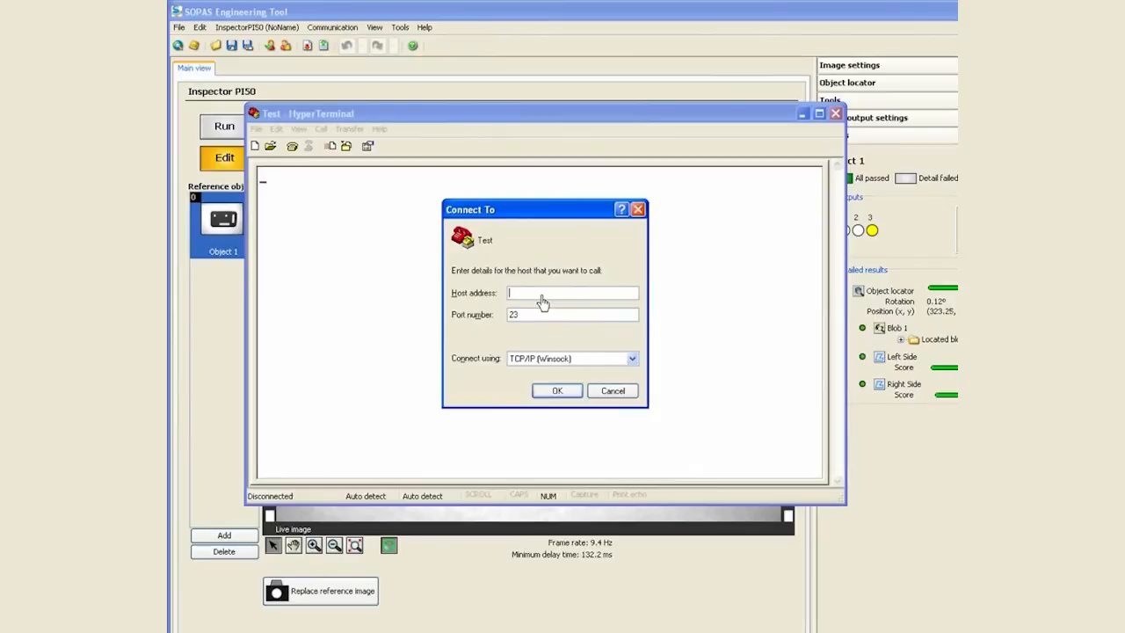
# Connect HyperTerminal over TCP/IP (Winsock) to host 10.100.9.171, port 2114, and start receiving results
pyautogui.write('10.100.9.171')
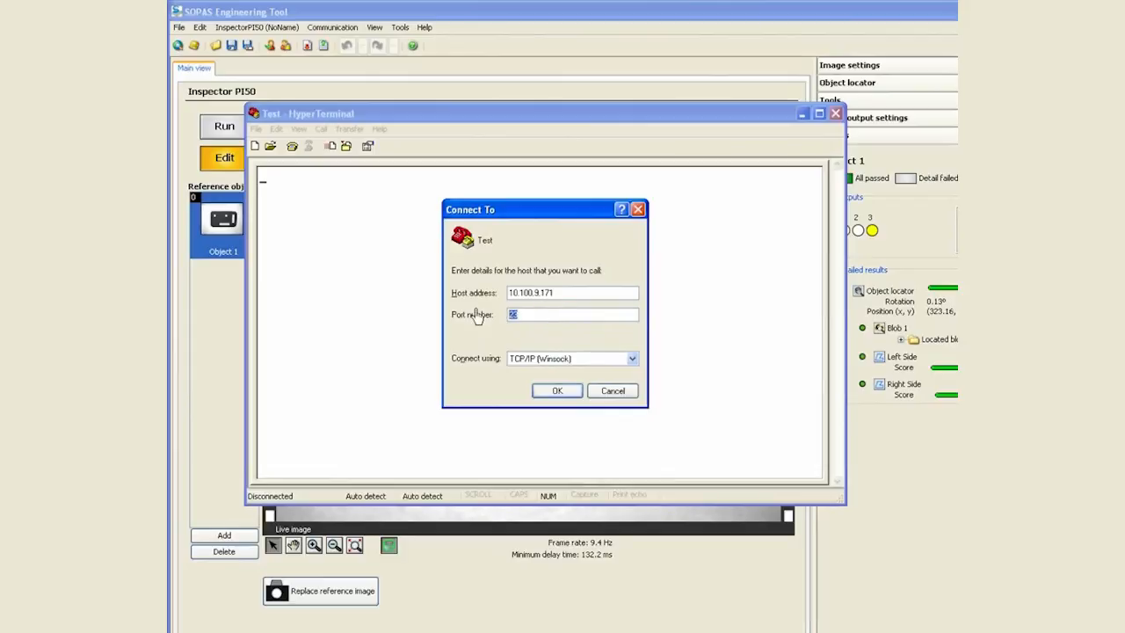
pyautogui.write('2114')
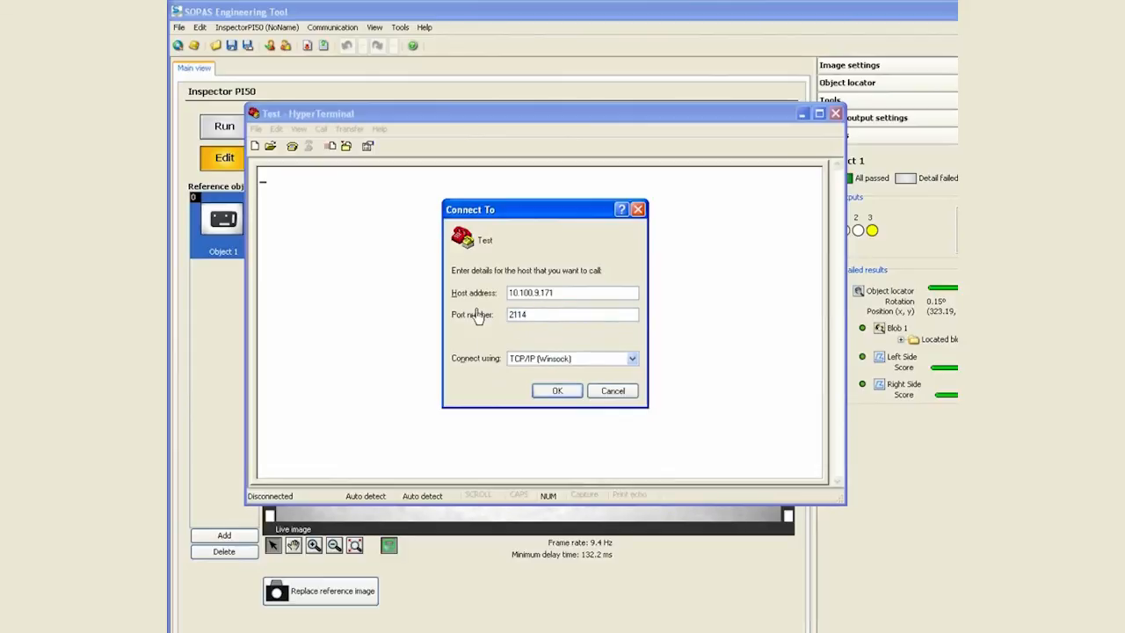
pyautogui.click(557, 390)
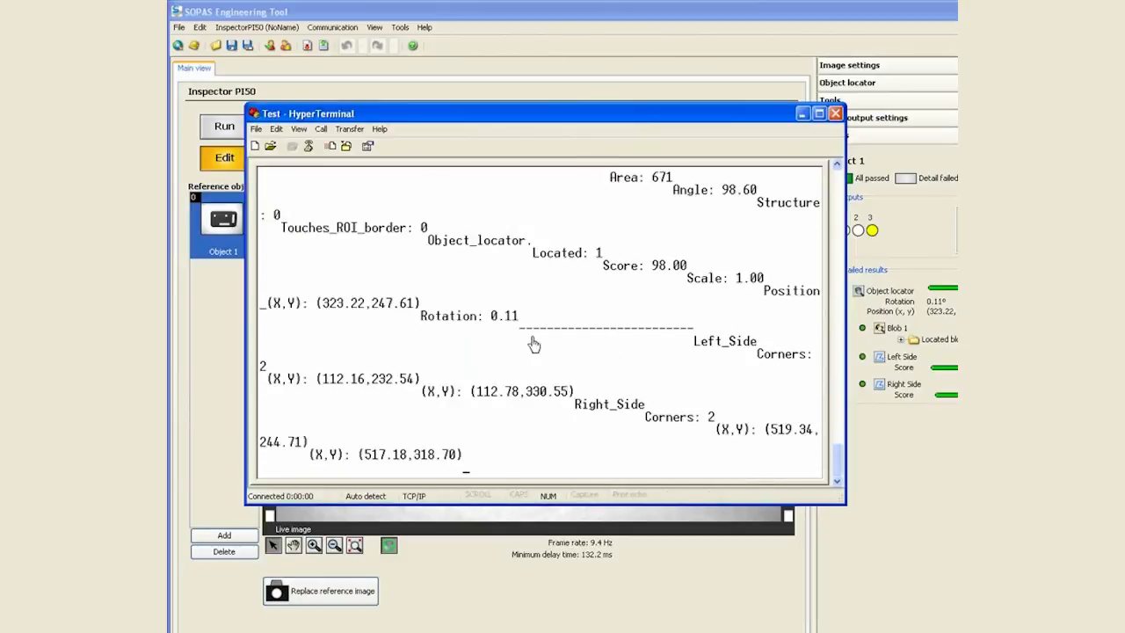